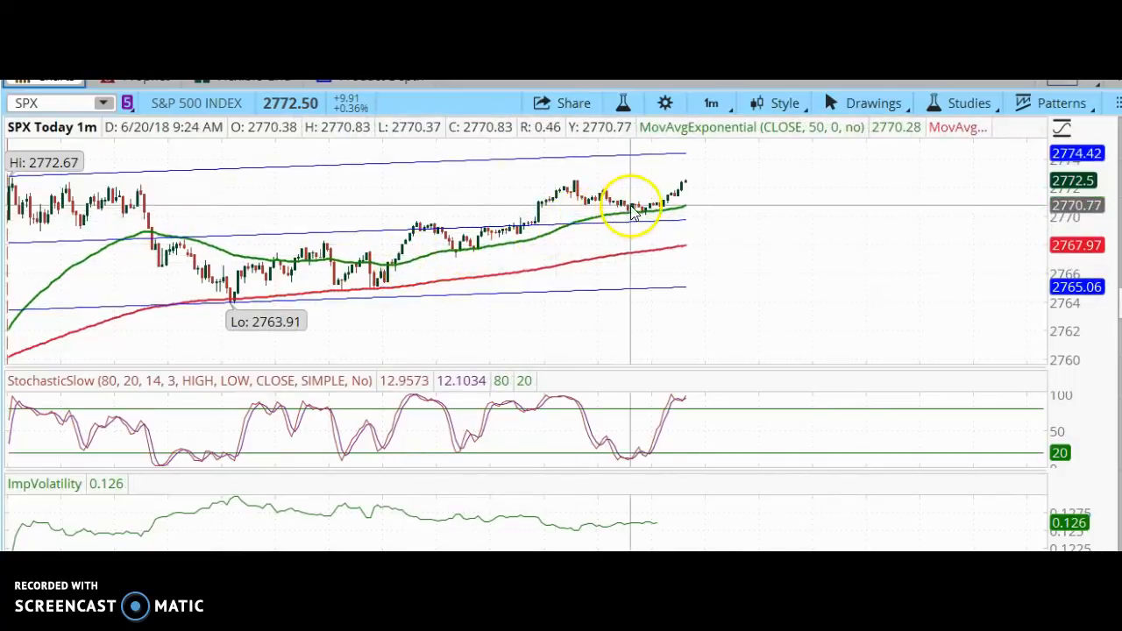
pyautogui.moveTo(687, 200)
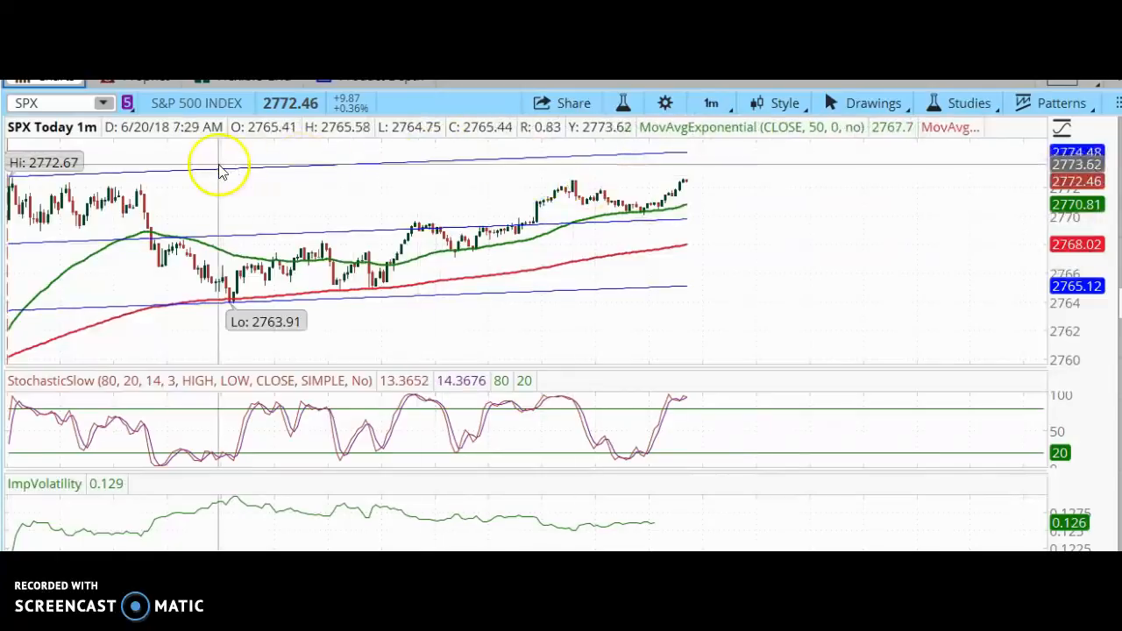
pyautogui.moveTo(75, 166)
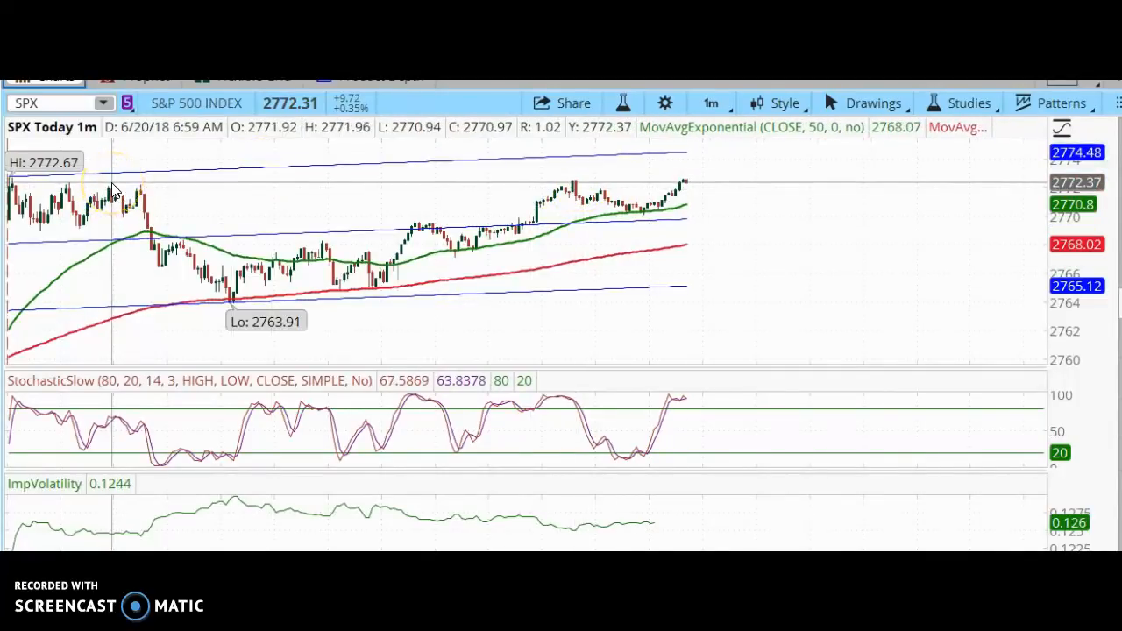
pyautogui.moveTo(566, 184)
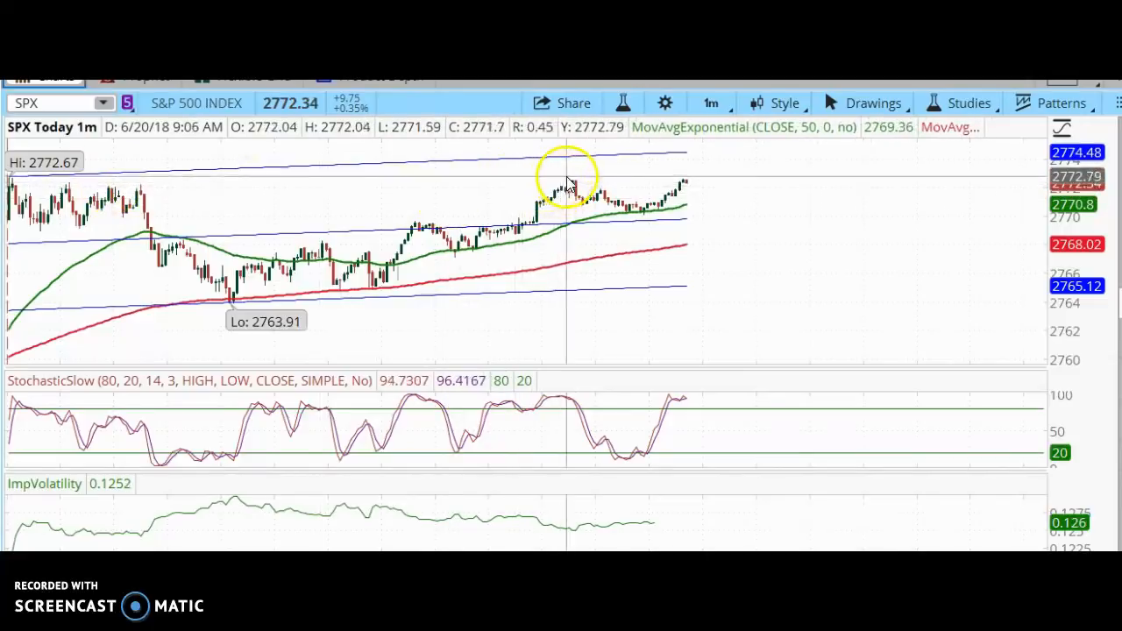
pyautogui.moveTo(627, 181)
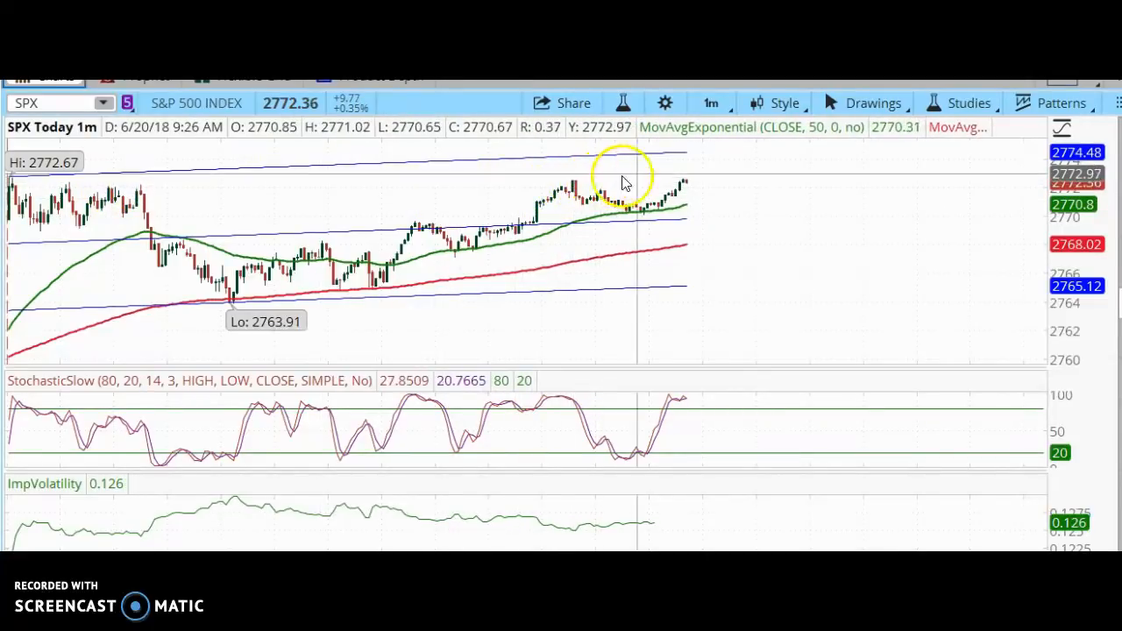
pyautogui.moveTo(583, 189)
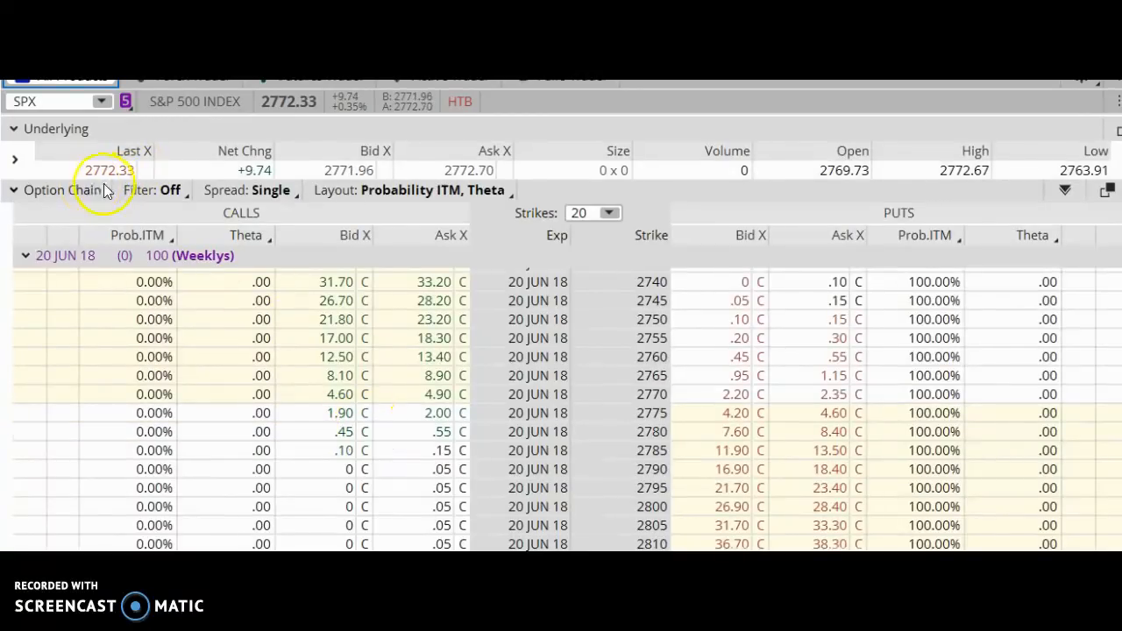
pyautogui.moveTo(399, 413)
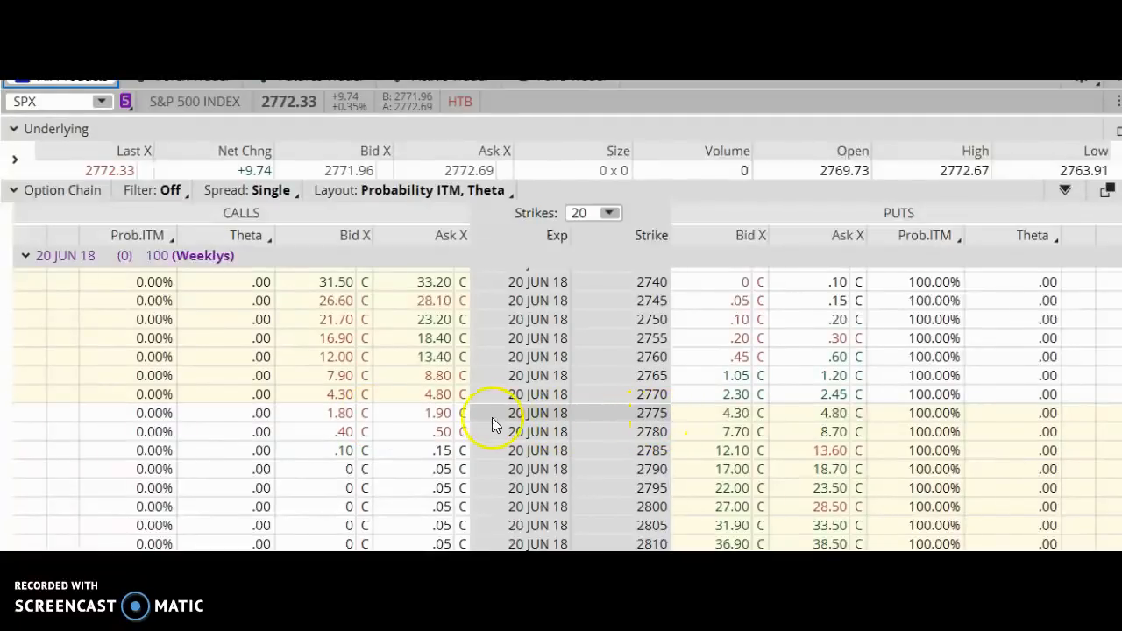
pyautogui.moveTo(388, 418)
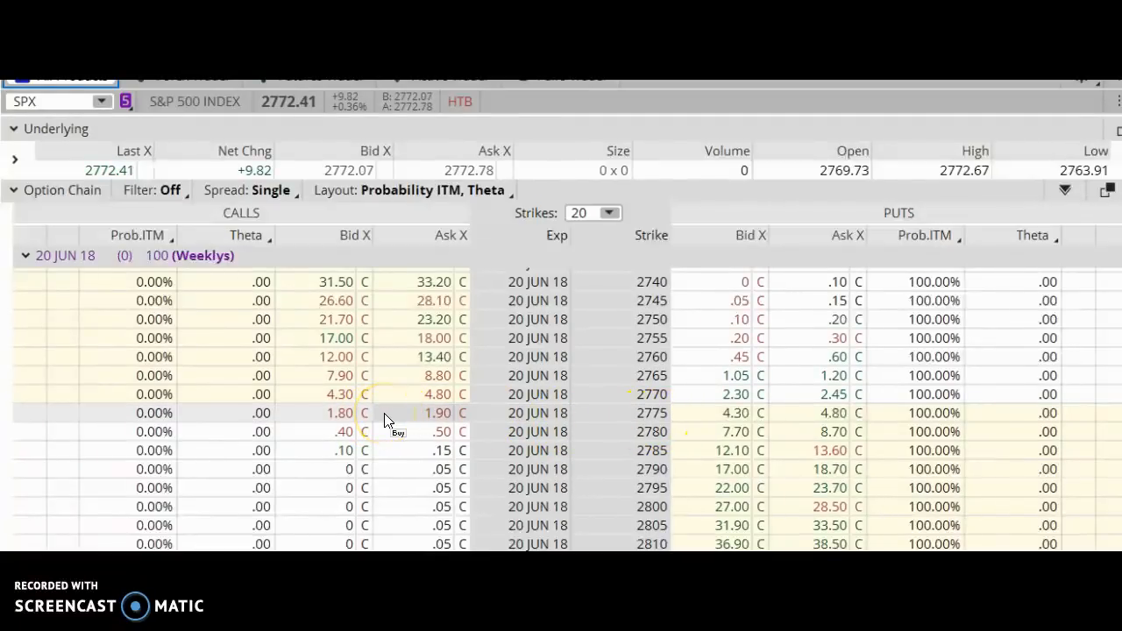
pyautogui.moveTo(314, 421)
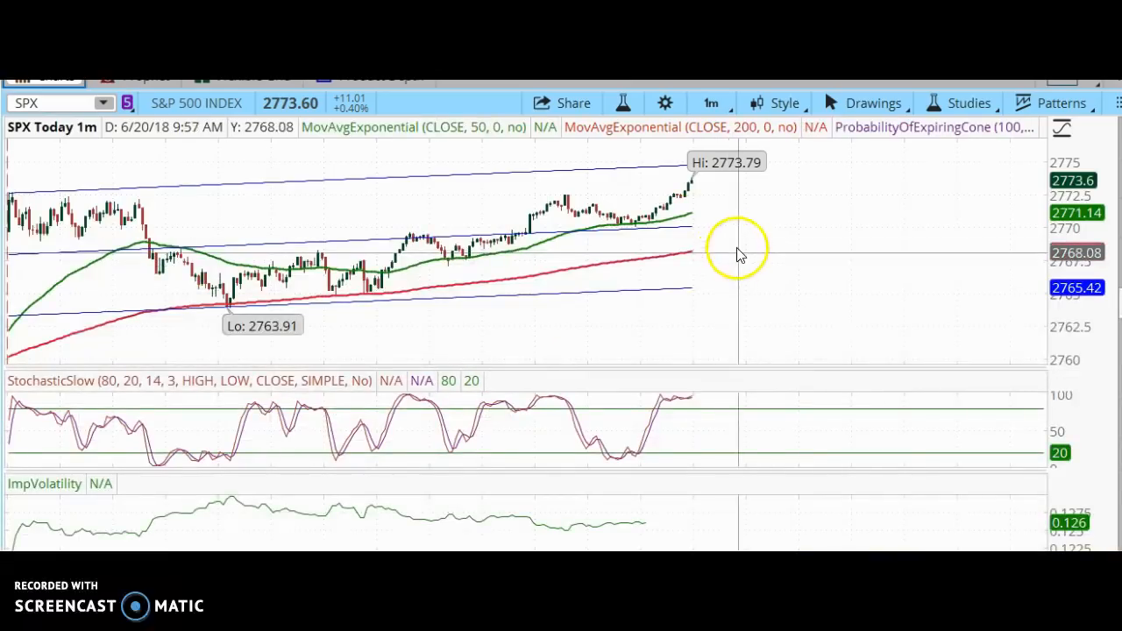
pyautogui.moveTo(693, 188)
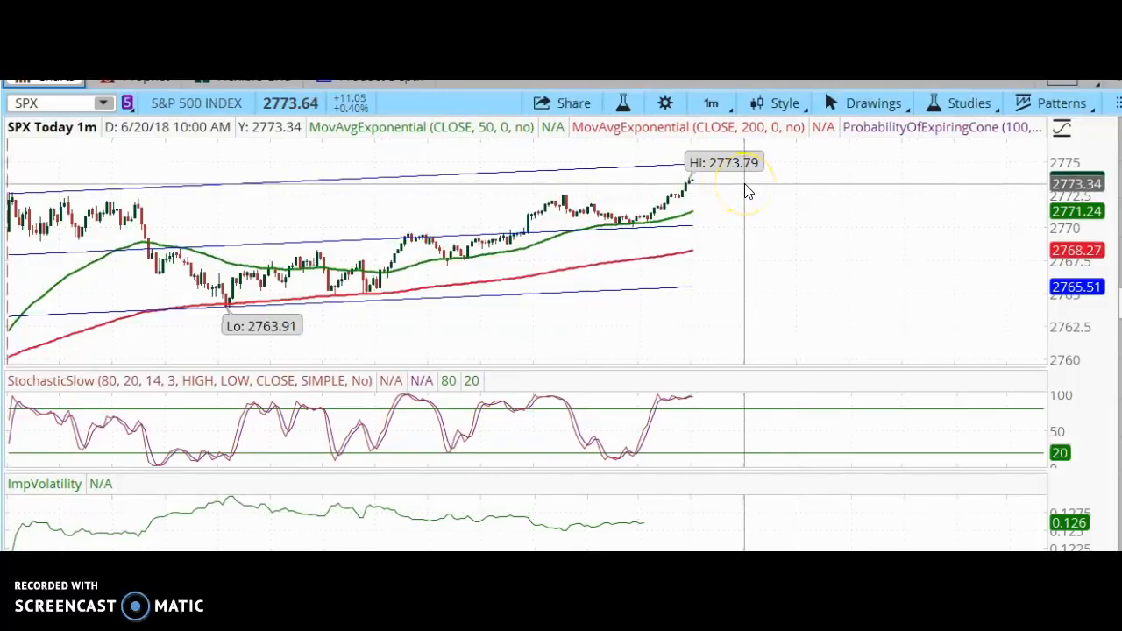
pyautogui.moveTo(785, 187)
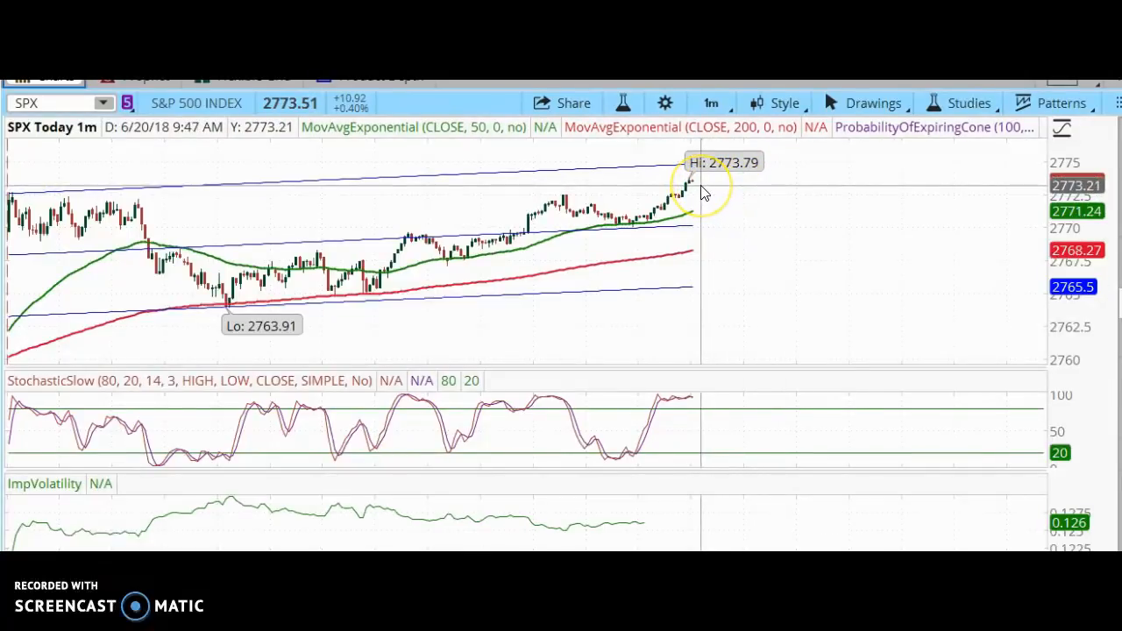
pyautogui.moveTo(695, 194)
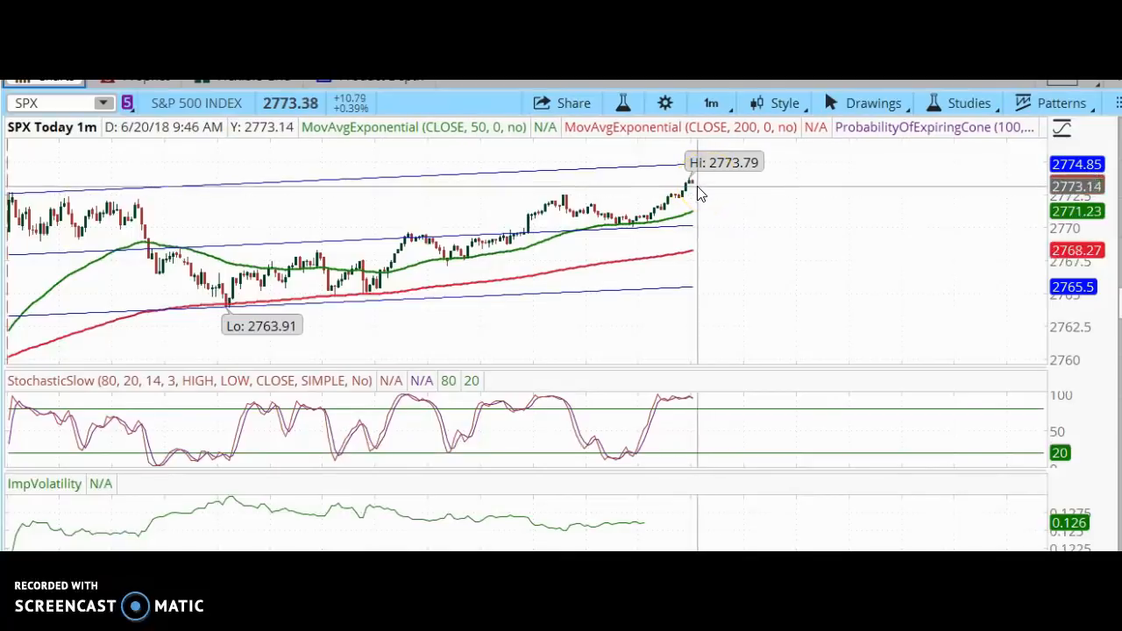
pyautogui.moveTo(692, 184)
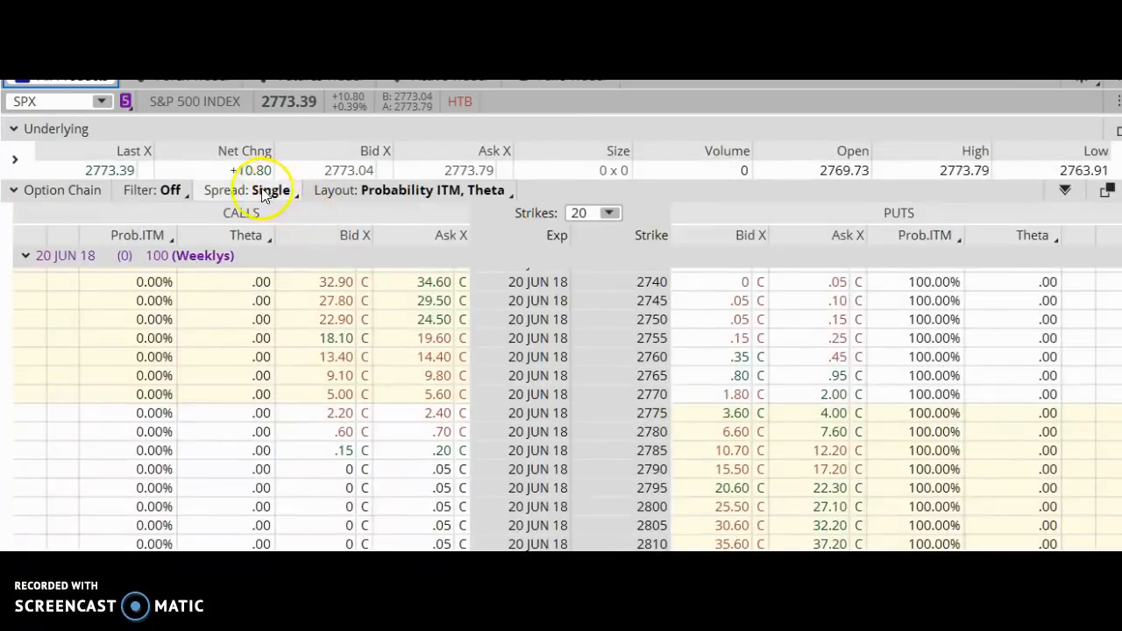
# Display the SPX weekly option chain as vertical spreads
pyautogui.click(271, 189)
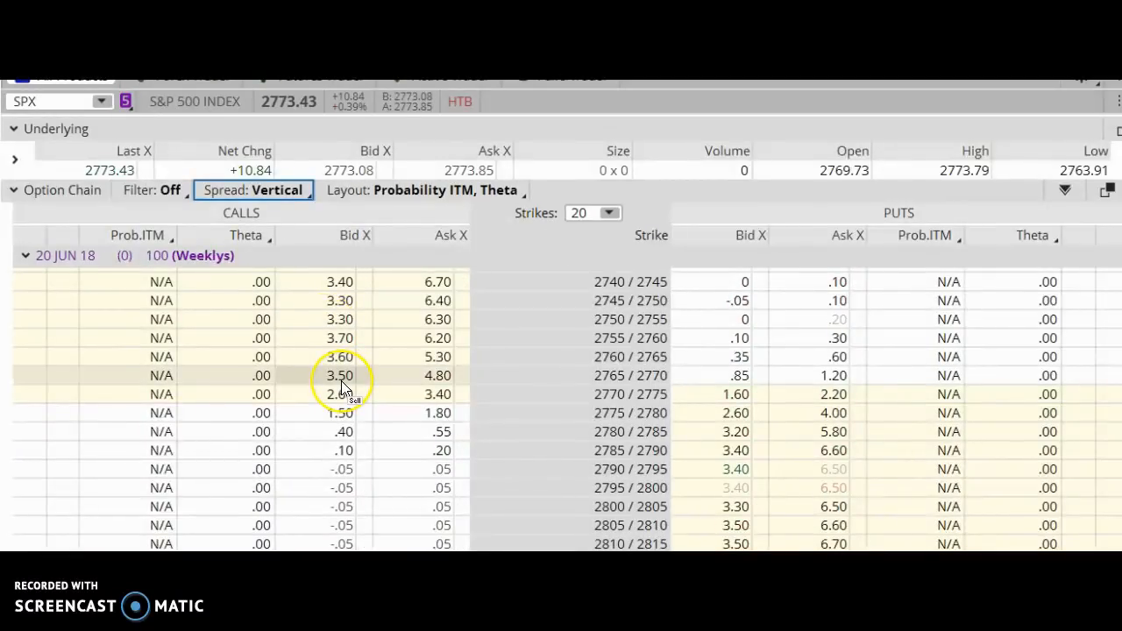
pyautogui.moveTo(356, 413)
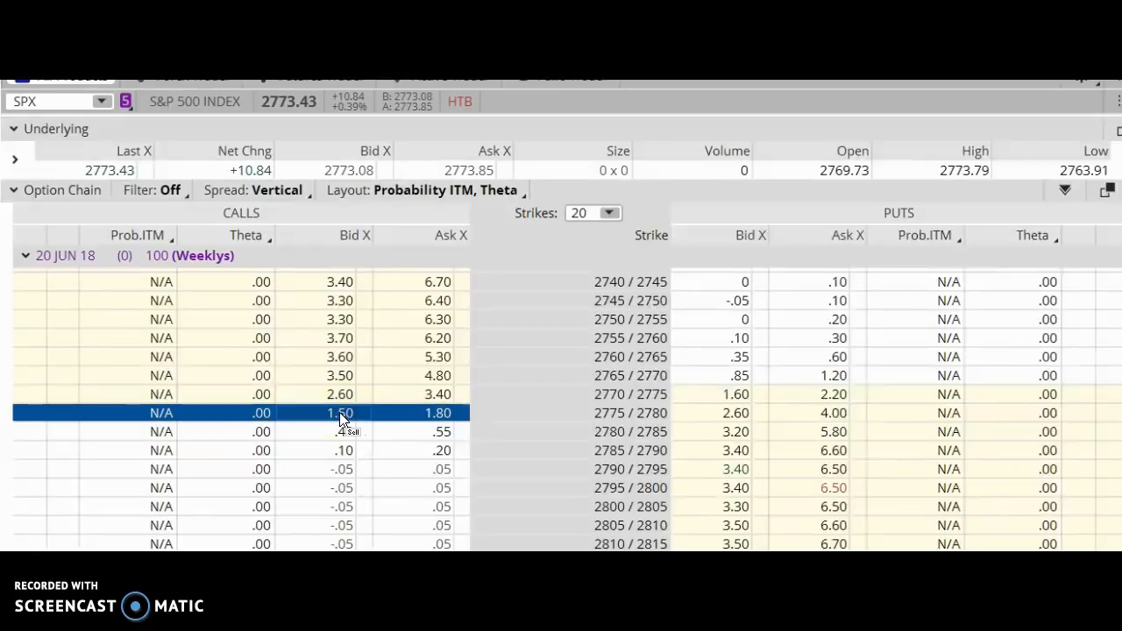
# Build a sell order for two SPX 2775/2790 call verticals from the 2775/2780 bid
pyautogui.click(339, 412)
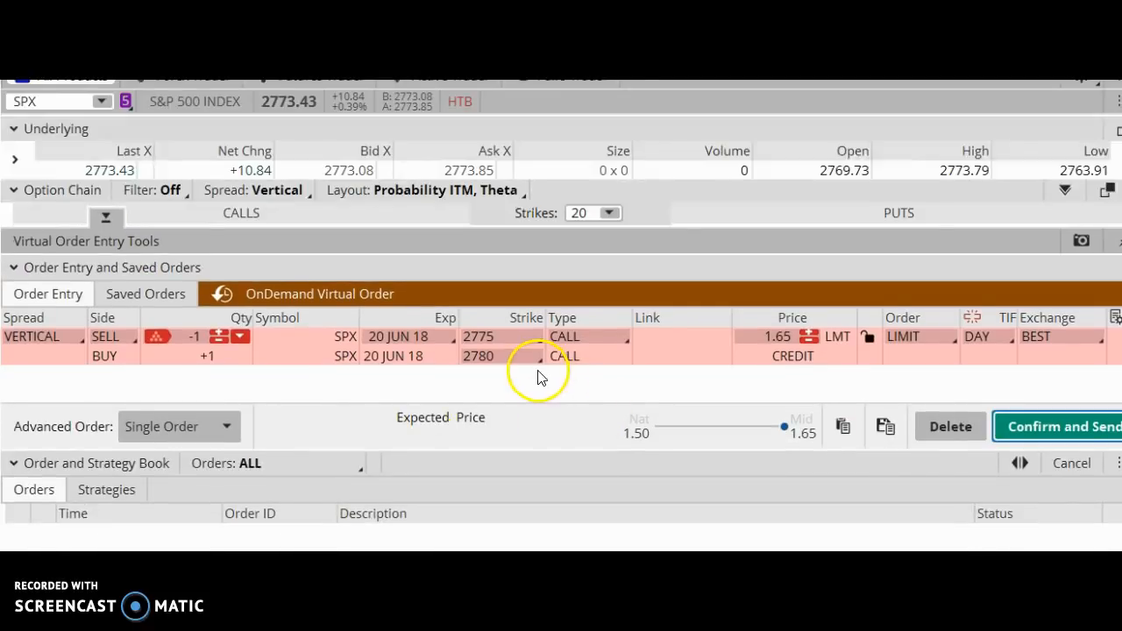
pyautogui.click(502, 356)
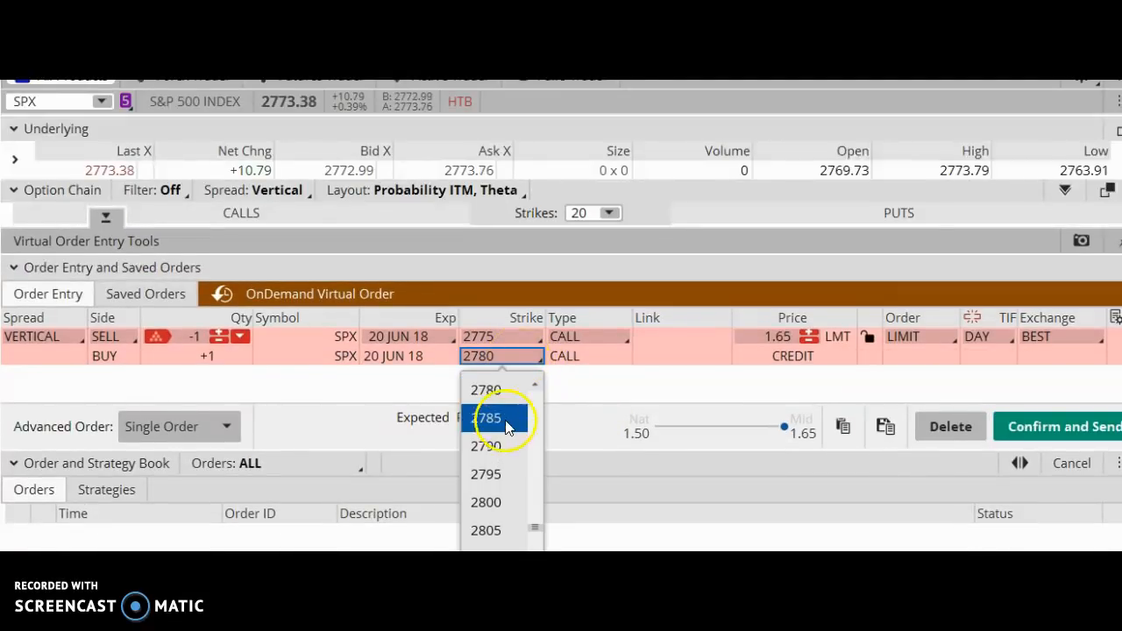
pyautogui.click(485, 446)
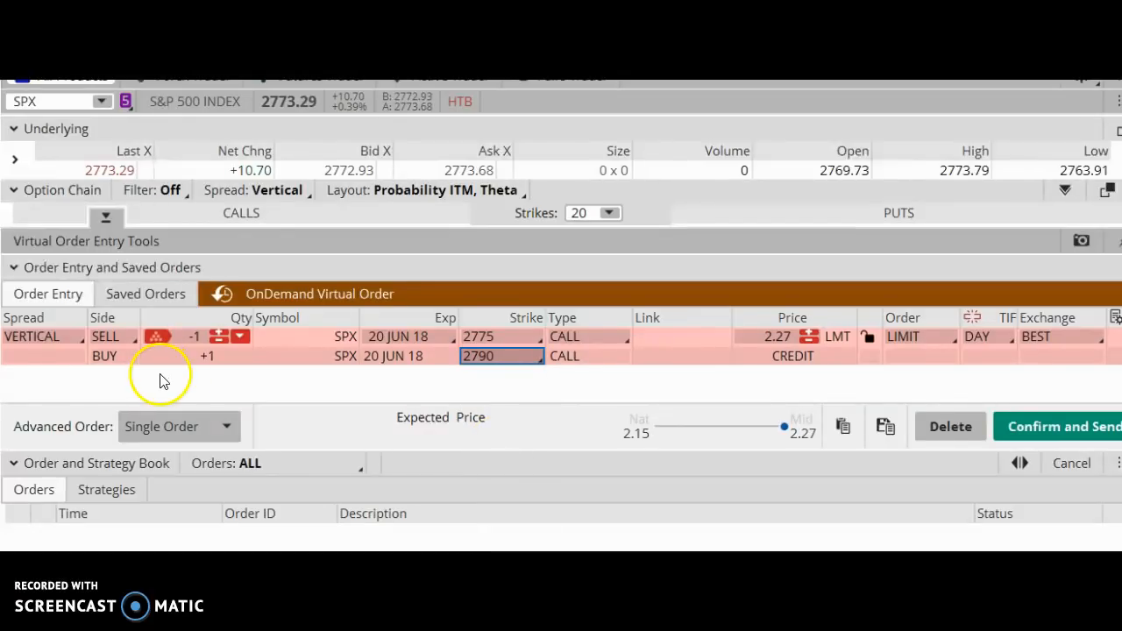
pyautogui.click(219, 331)
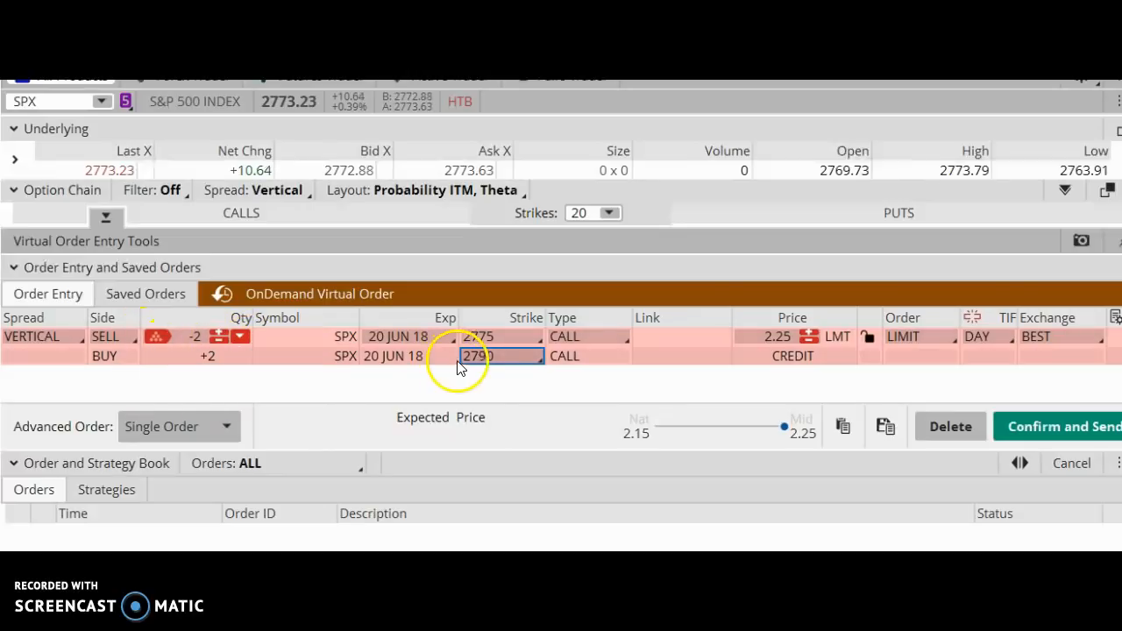
pyautogui.write('2790')
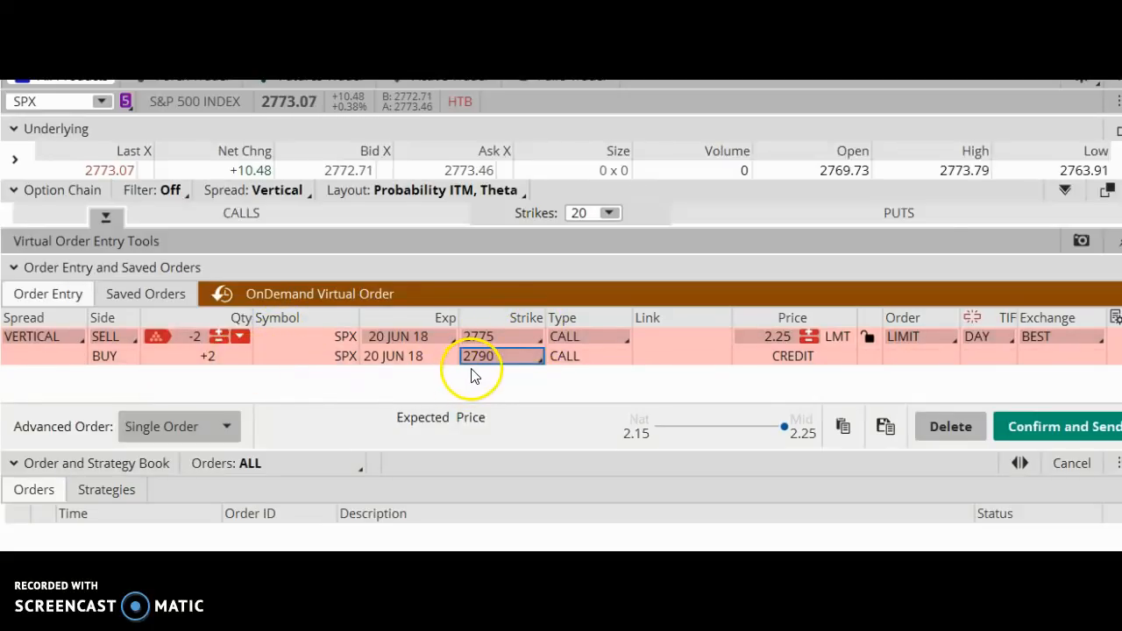
pyautogui.moveTo(486, 375)
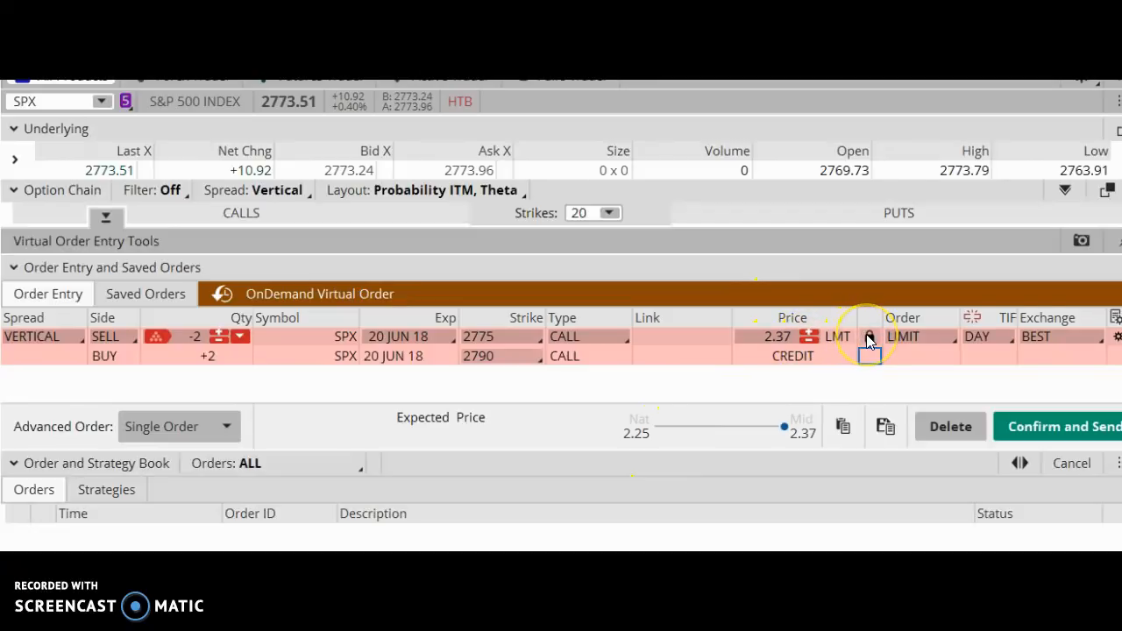
# Switch the spread order from a 2.37 limit to a market order
pyautogui.click(904, 336)
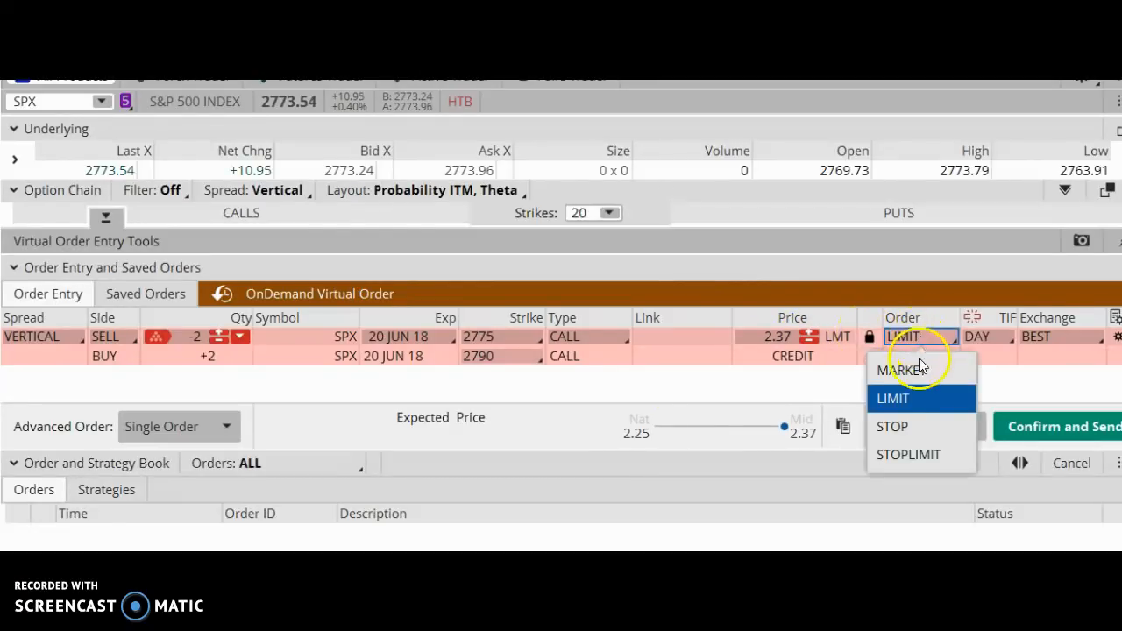
pyautogui.click(907, 369)
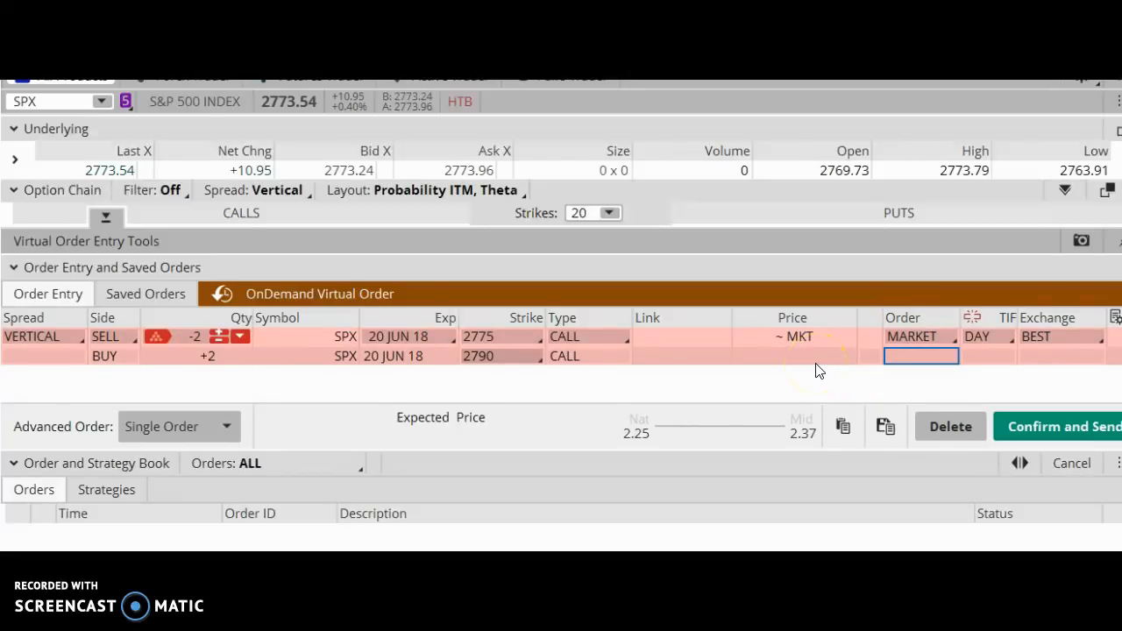
pyautogui.moveTo(614, 469)
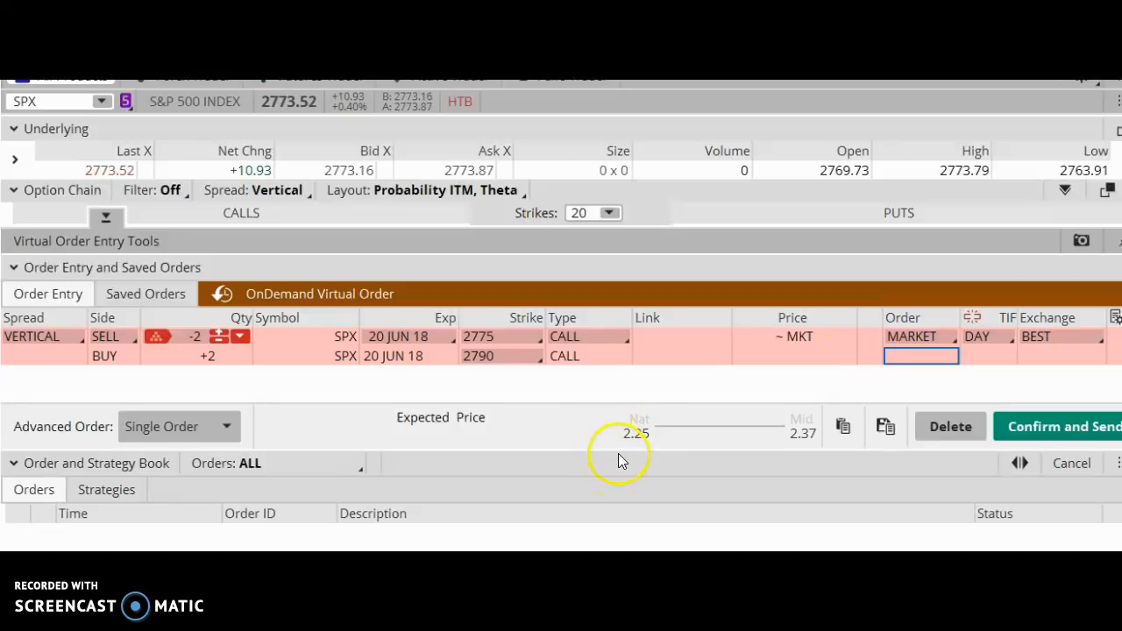
pyautogui.moveTo(596, 452)
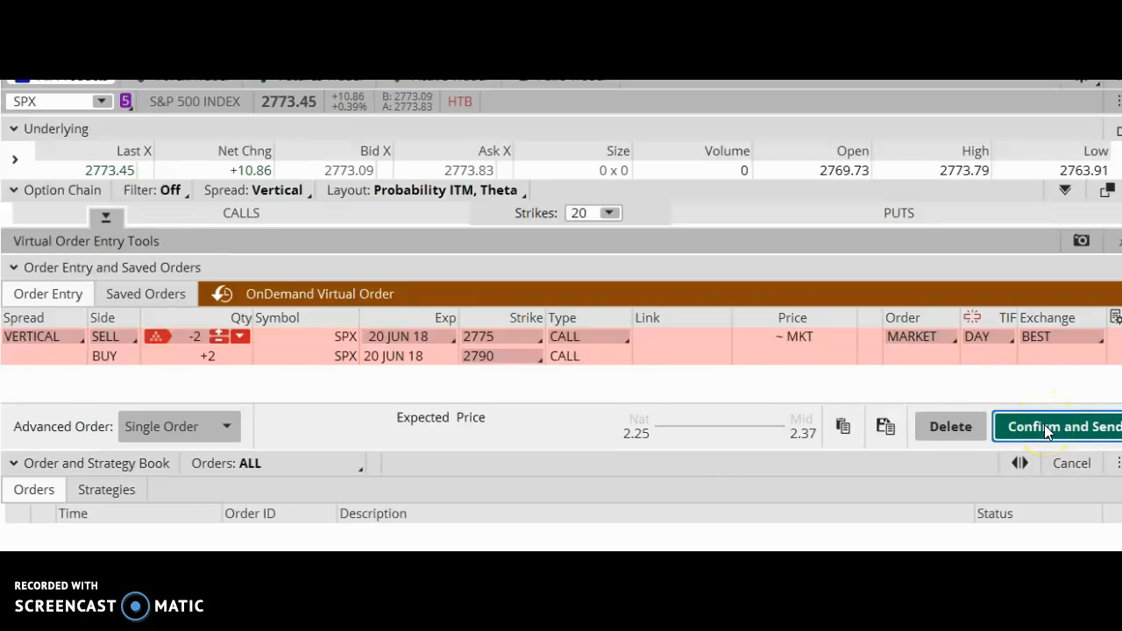
# Confirm and send the sell-2 vertical, filled at 2.34 credit, and view today's activity and positions
pyautogui.click(1061, 427)
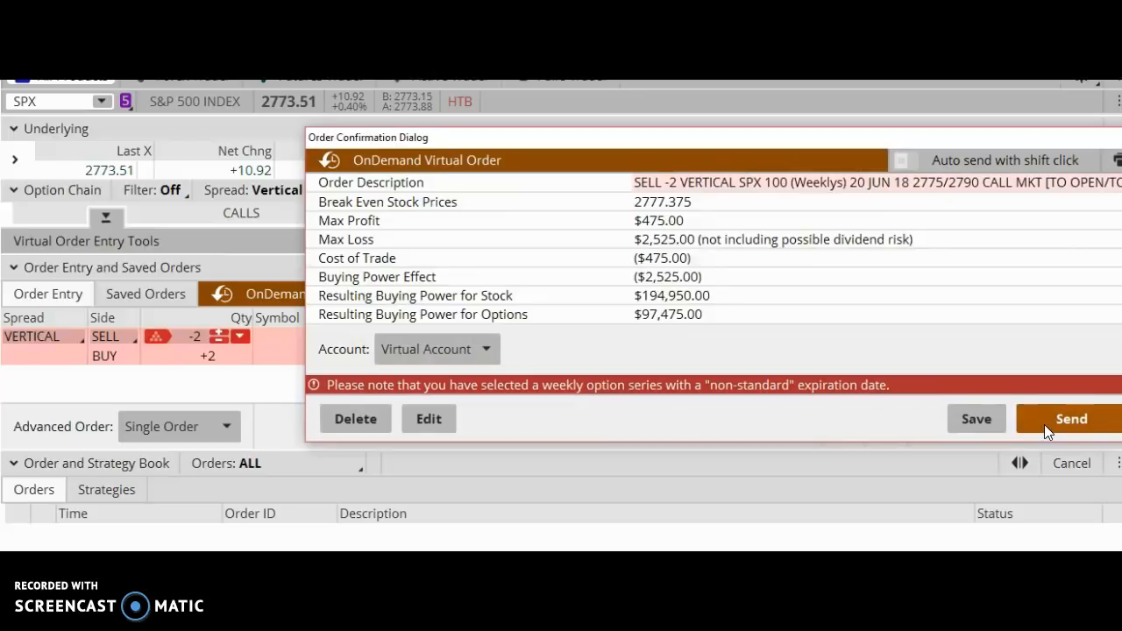
pyautogui.click(1070, 418)
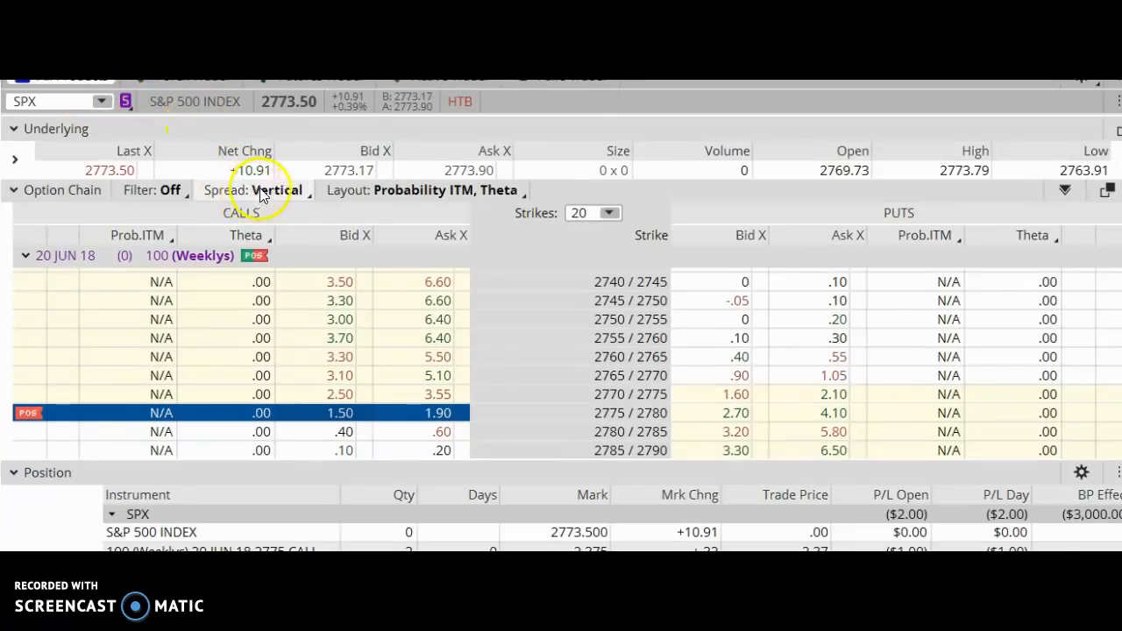
pyautogui.click(278, 190)
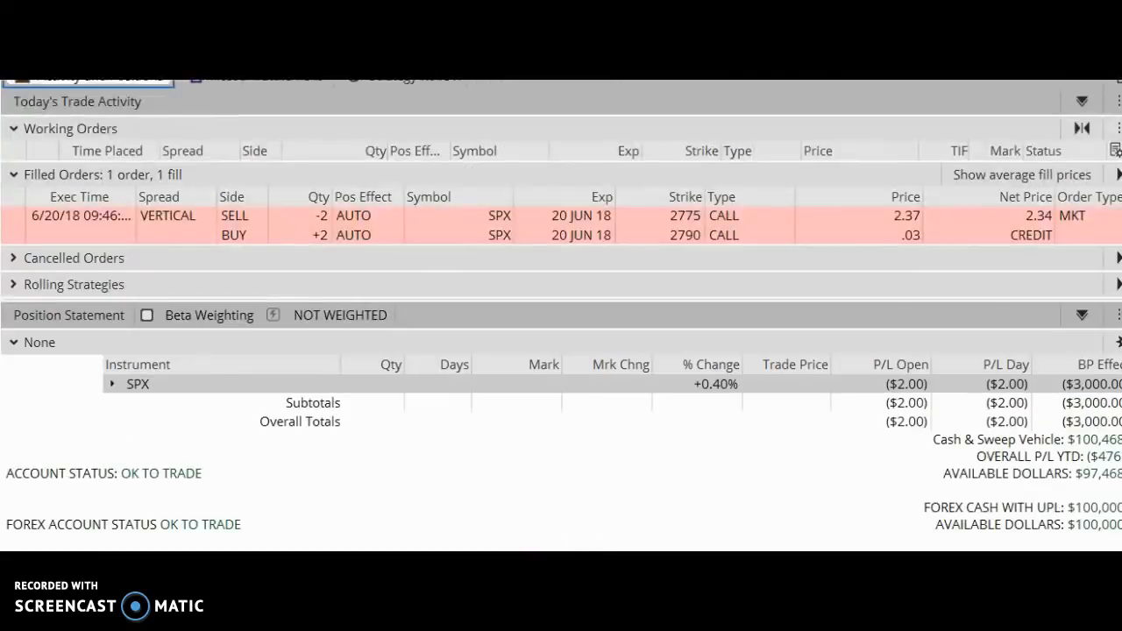
pyautogui.click(138, 384)
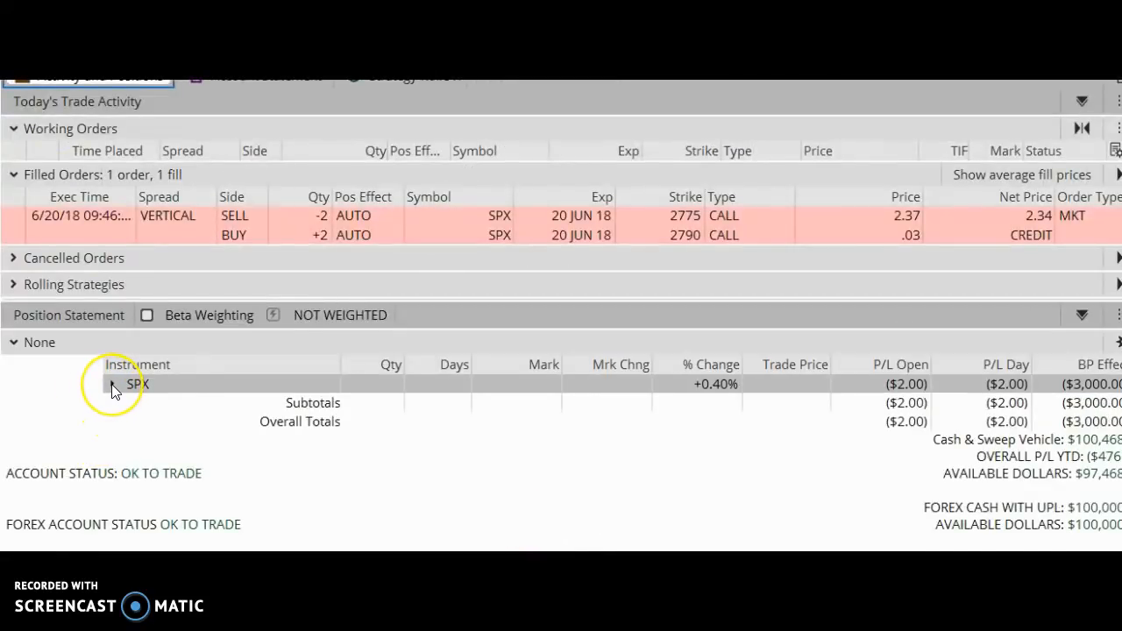
# Expand the SPX position into its short 2775 and long 2790 call legs
pyautogui.click(112, 384)
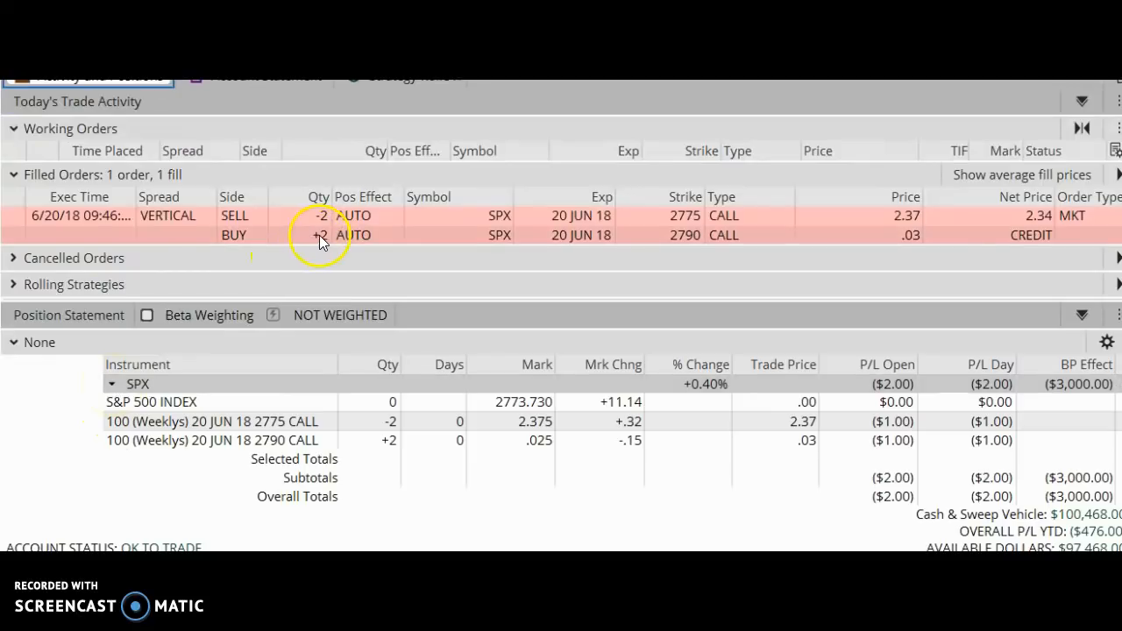
pyautogui.moveTo(675, 279)
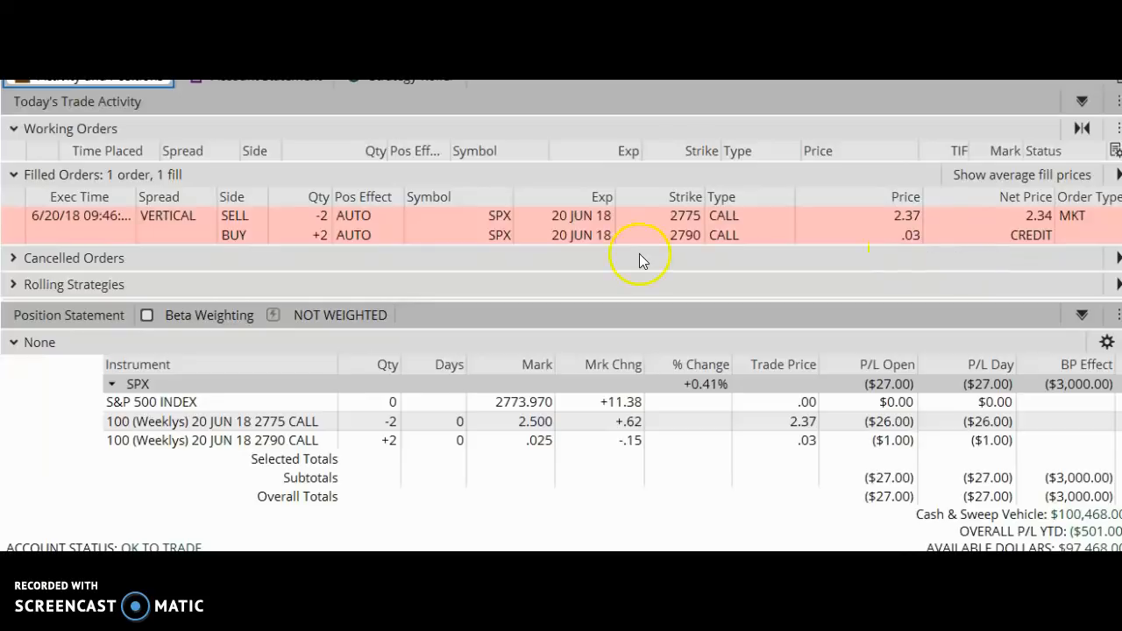
pyautogui.moveTo(495, 277)
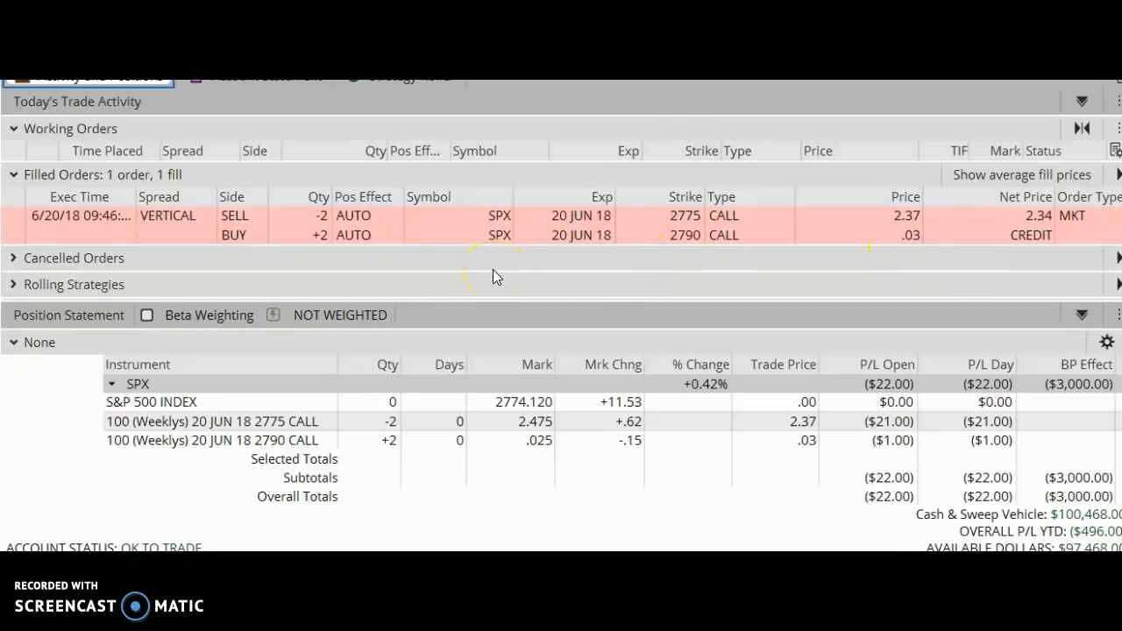
pyautogui.moveTo(378, 353)
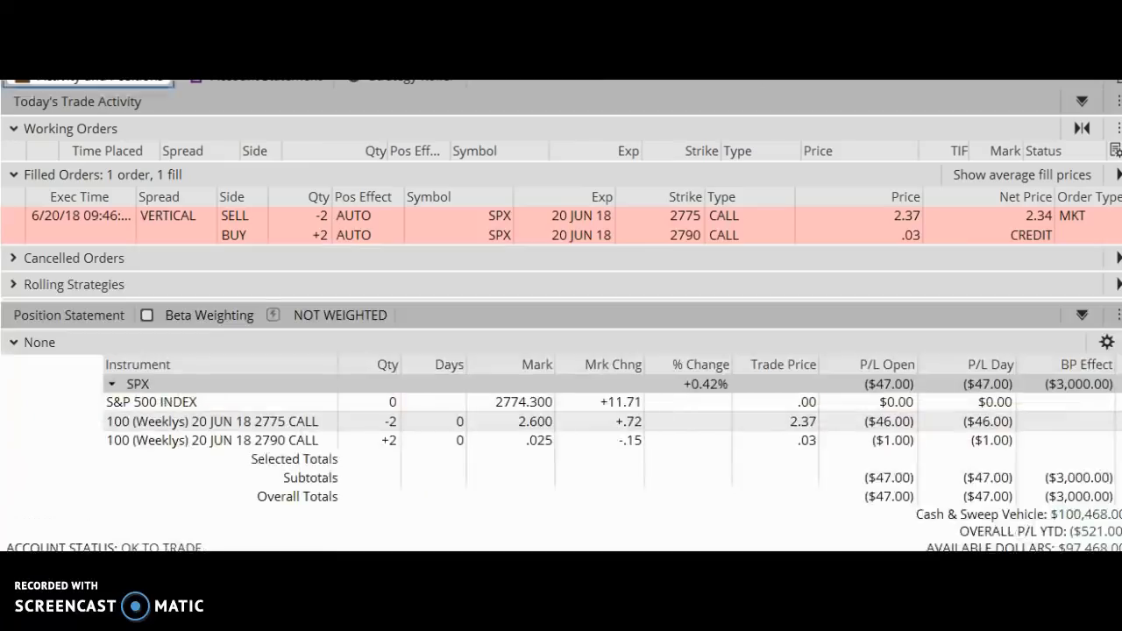
pyautogui.moveTo(697, 430)
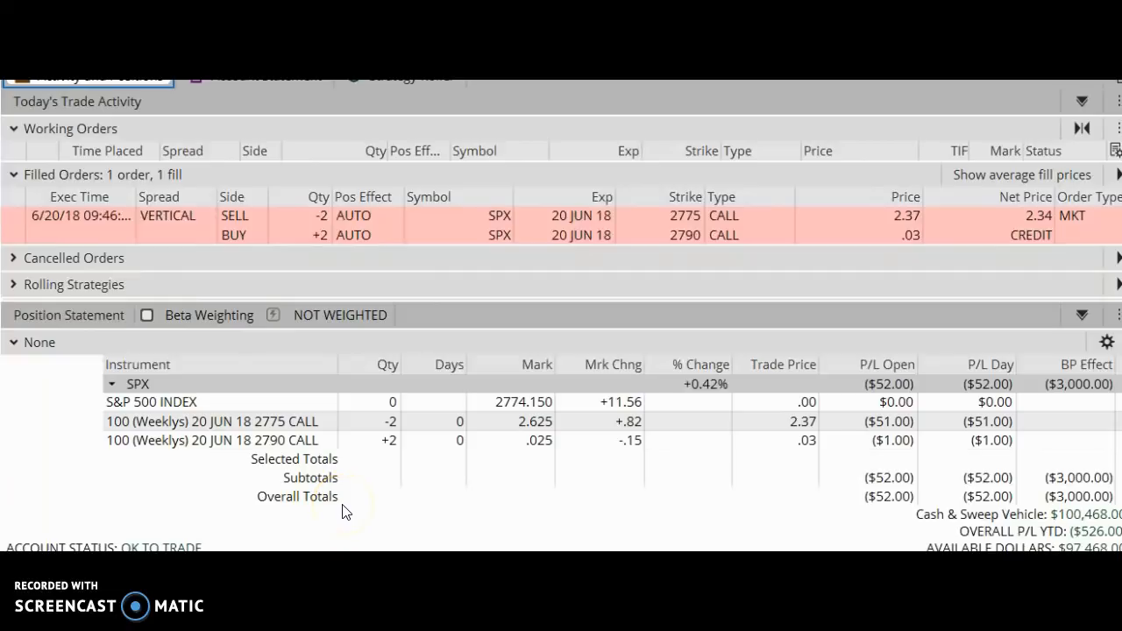
pyautogui.moveTo(397, 503)
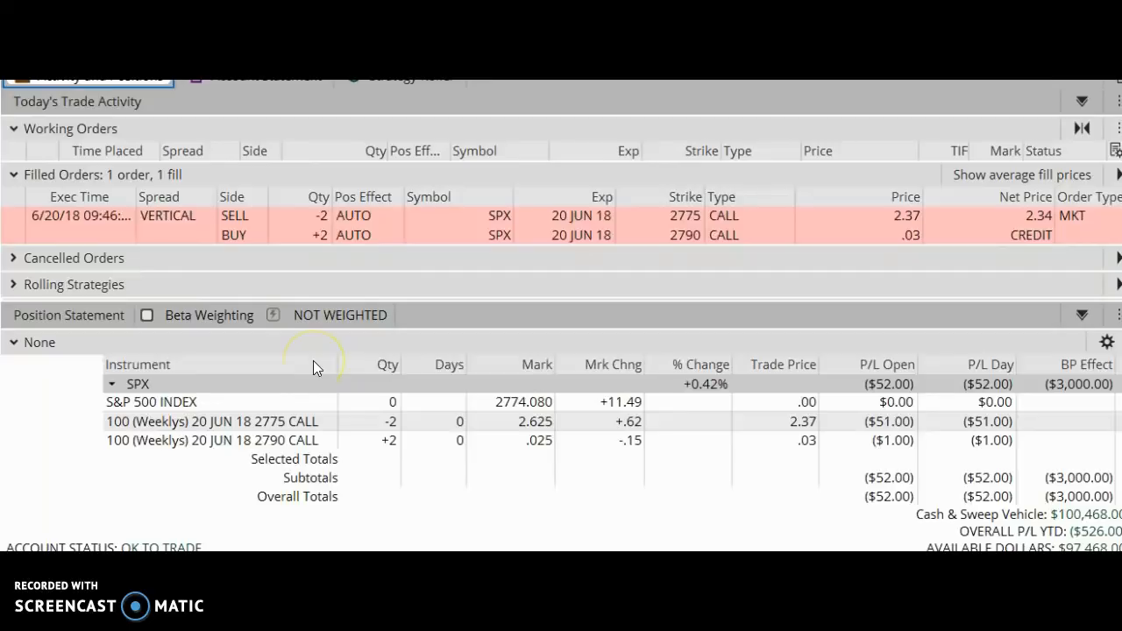
pyautogui.moveTo(370, 499)
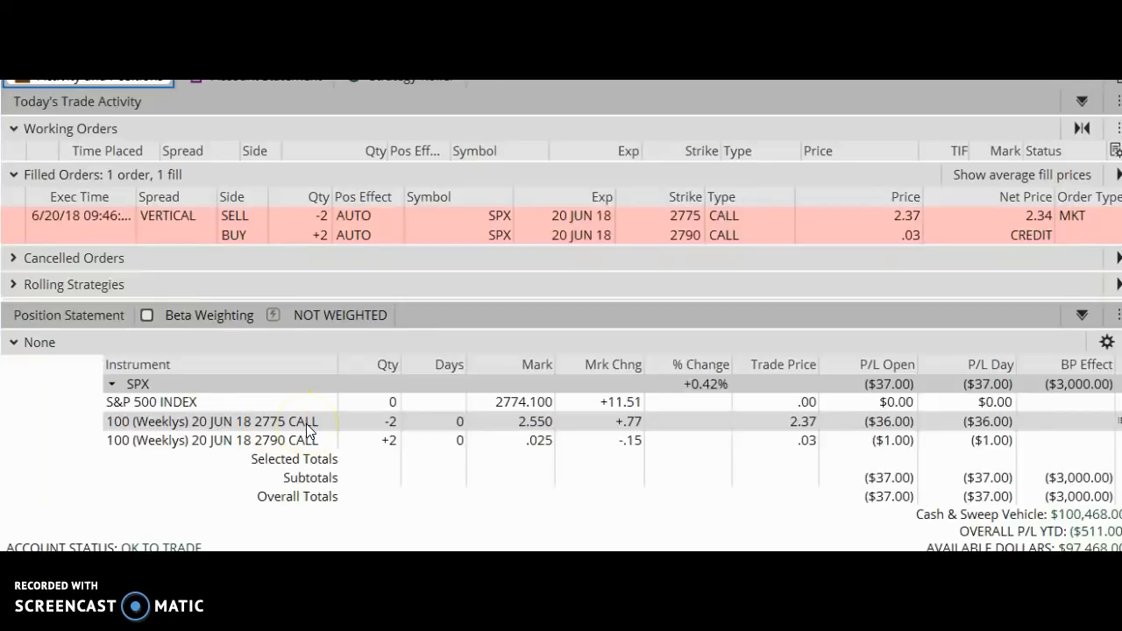
pyautogui.moveTo(474, 482)
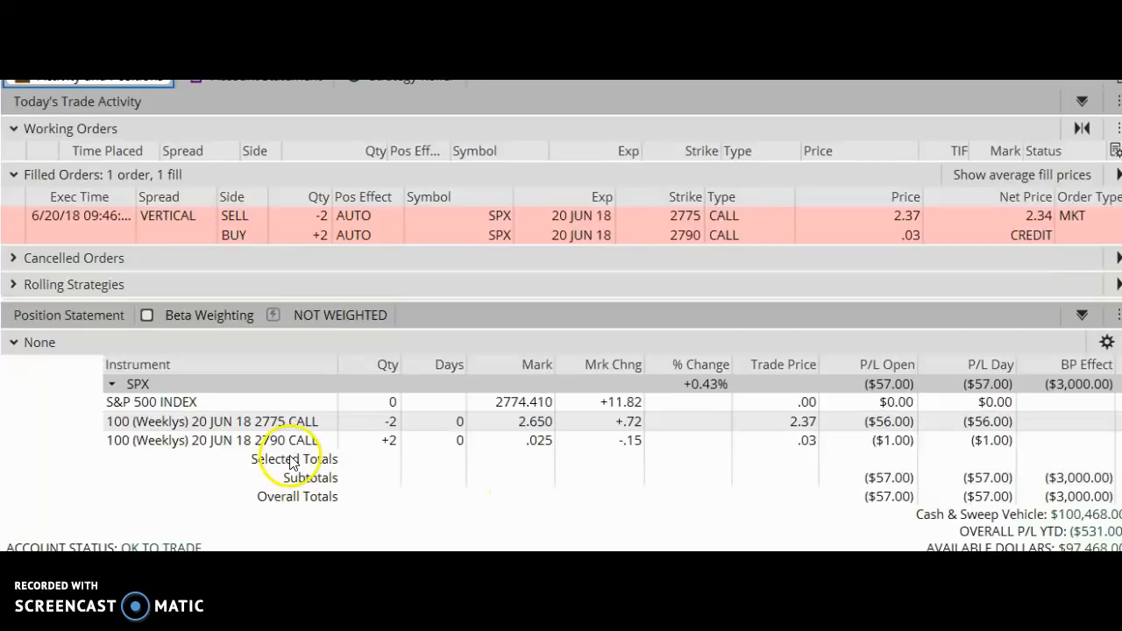
pyautogui.moveTo(495, 411)
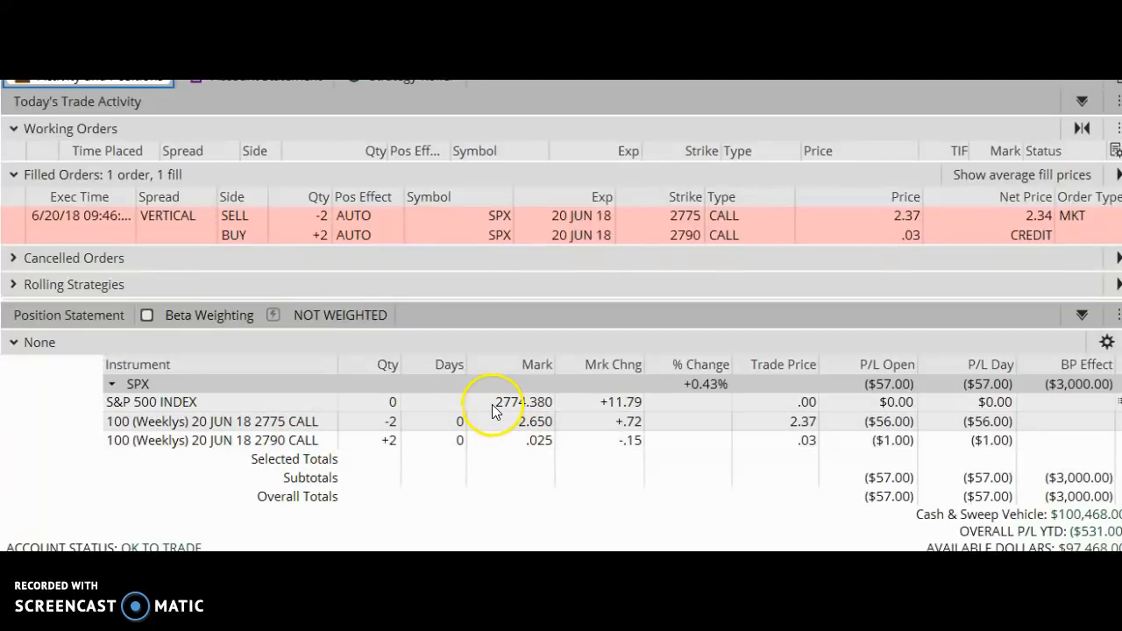
pyautogui.moveTo(282, 411)
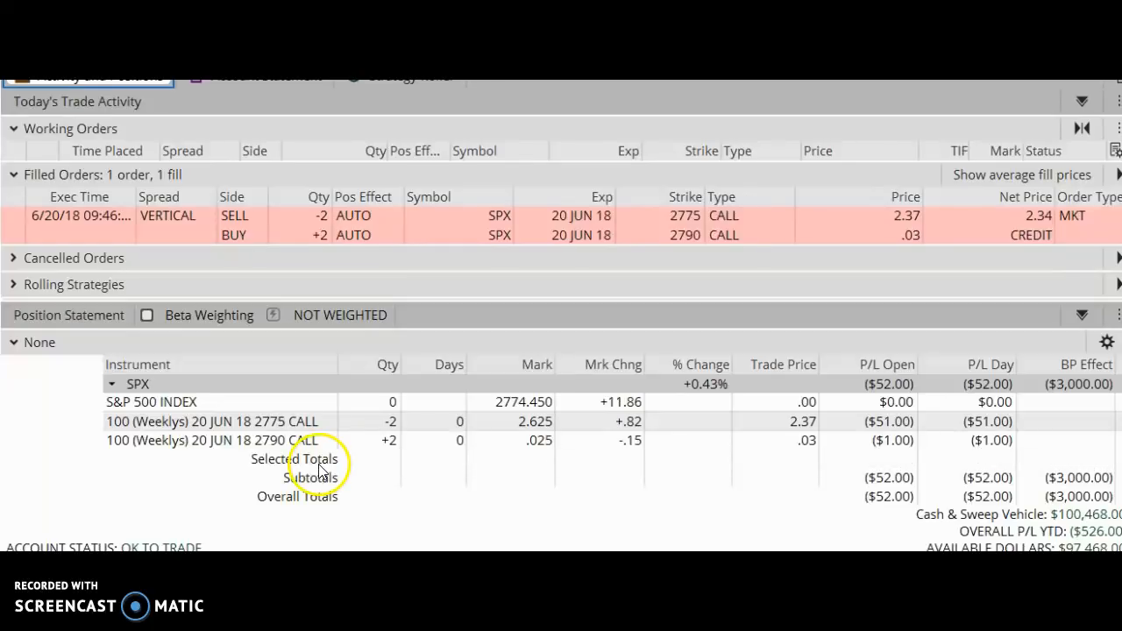
pyautogui.moveTo(298, 457)
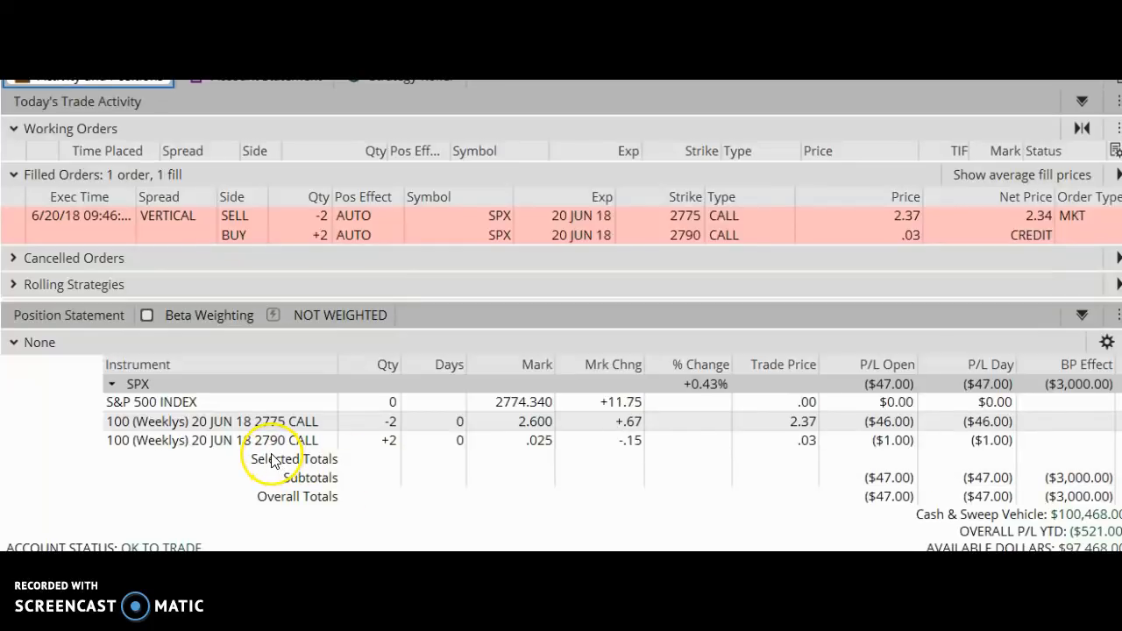
pyautogui.moveTo(1070, 416)
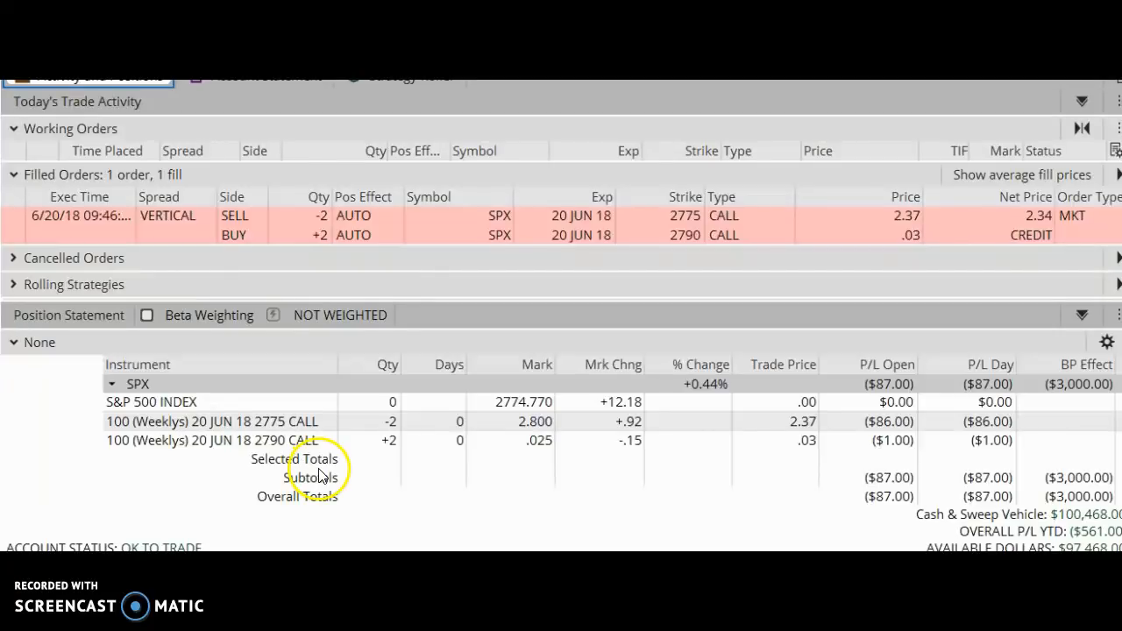
pyautogui.moveTo(535, 409)
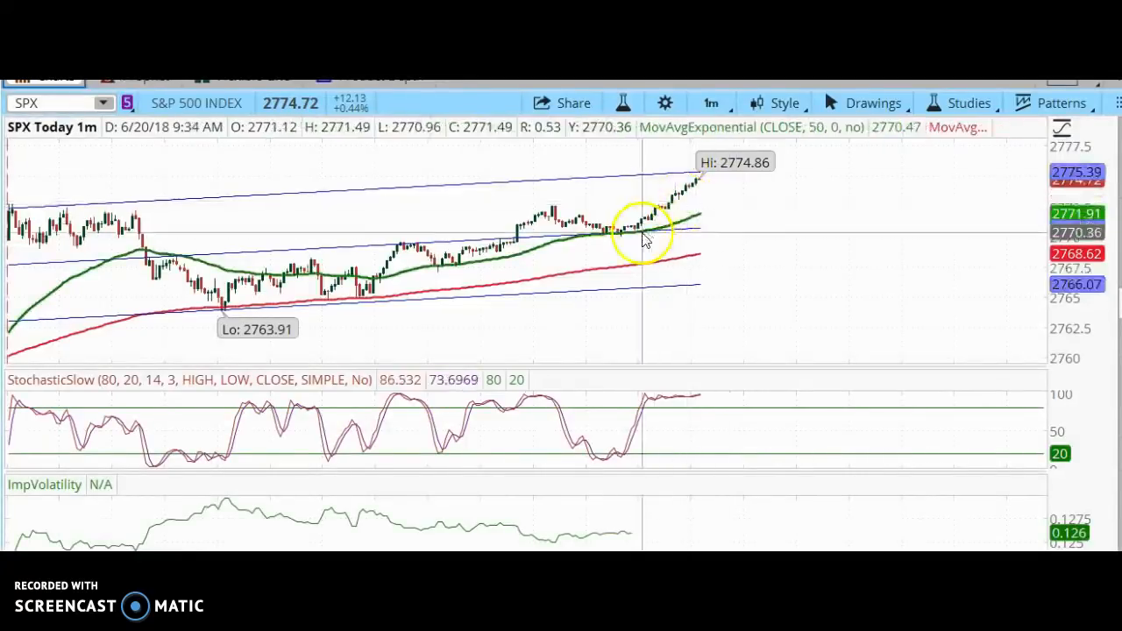
pyautogui.moveTo(620, 254)
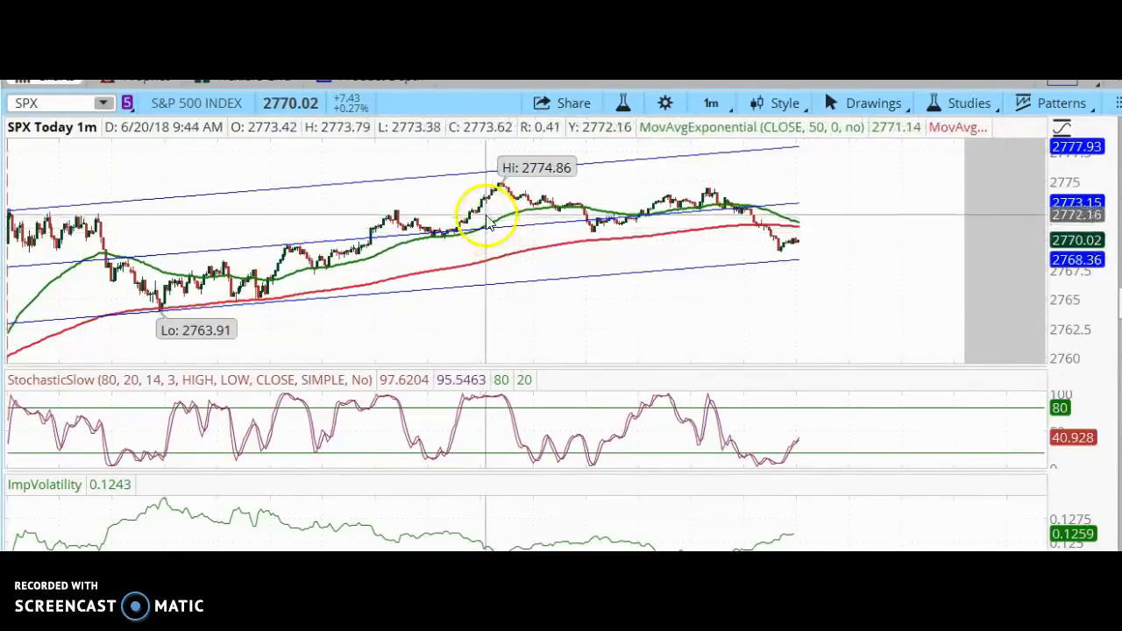
pyautogui.moveTo(487, 221)
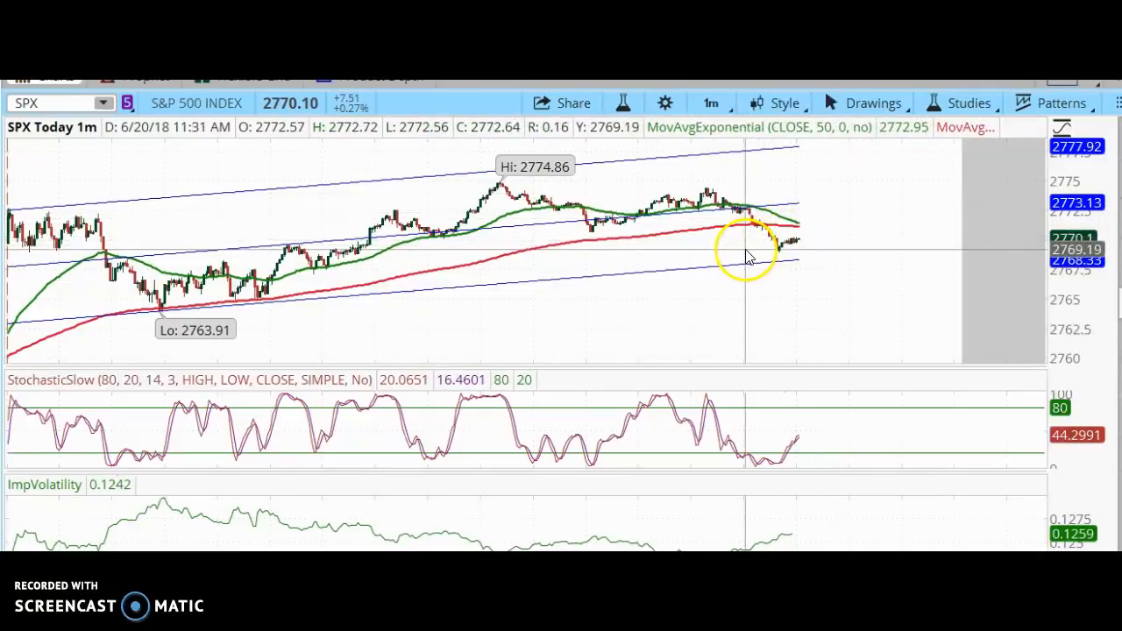
pyautogui.moveTo(504, 193)
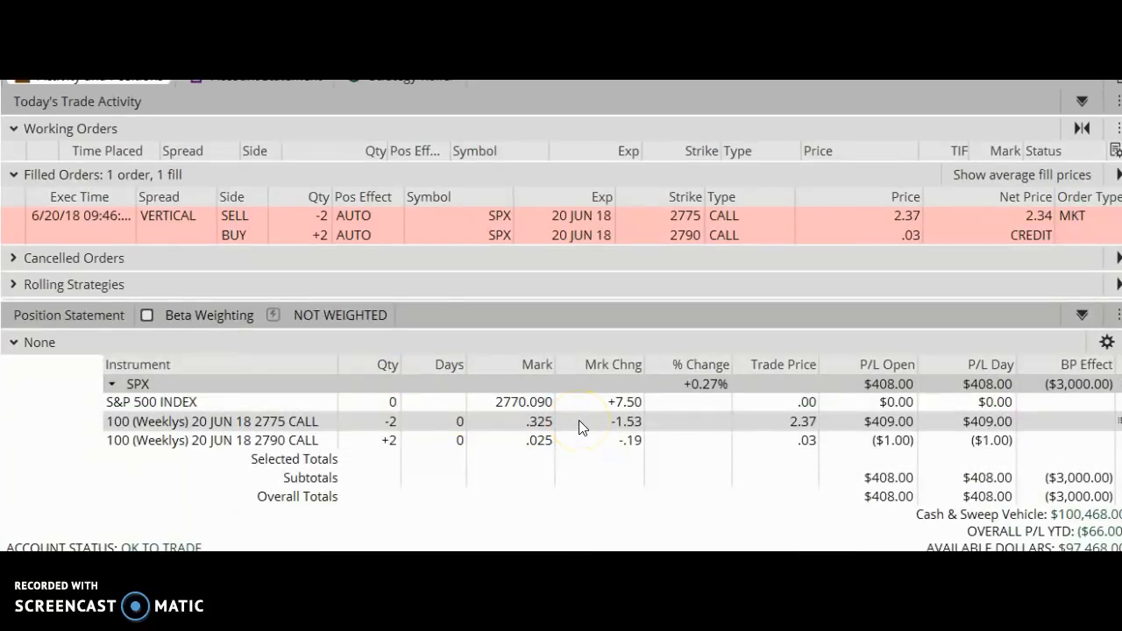
pyautogui.moveTo(515, 430)
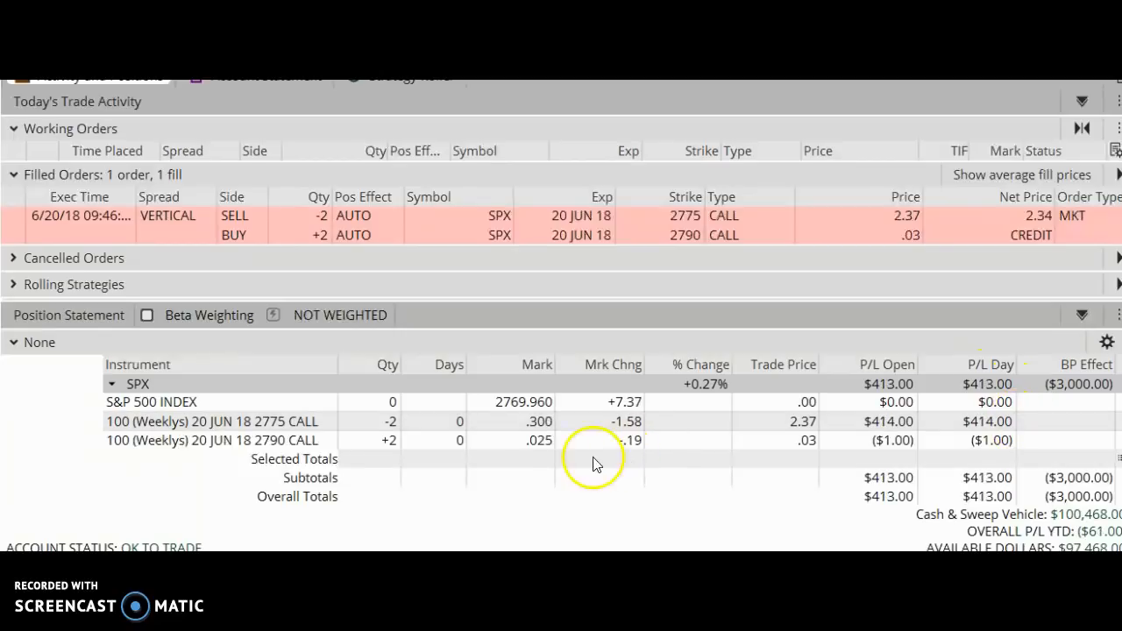
pyautogui.moveTo(565, 487)
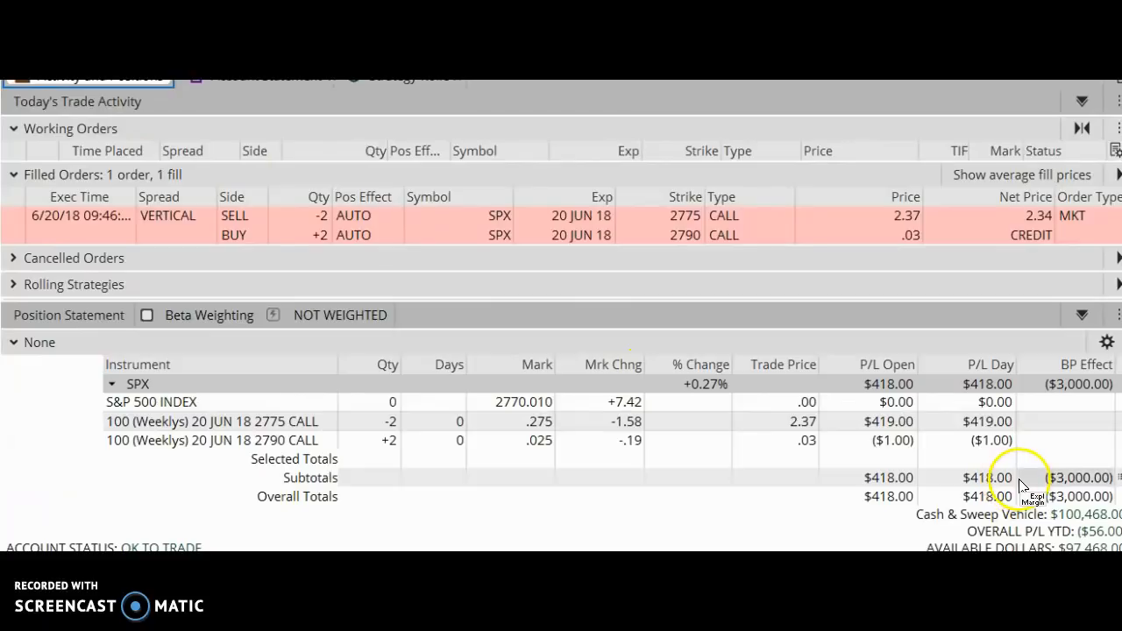
pyautogui.moveTo(544, 469)
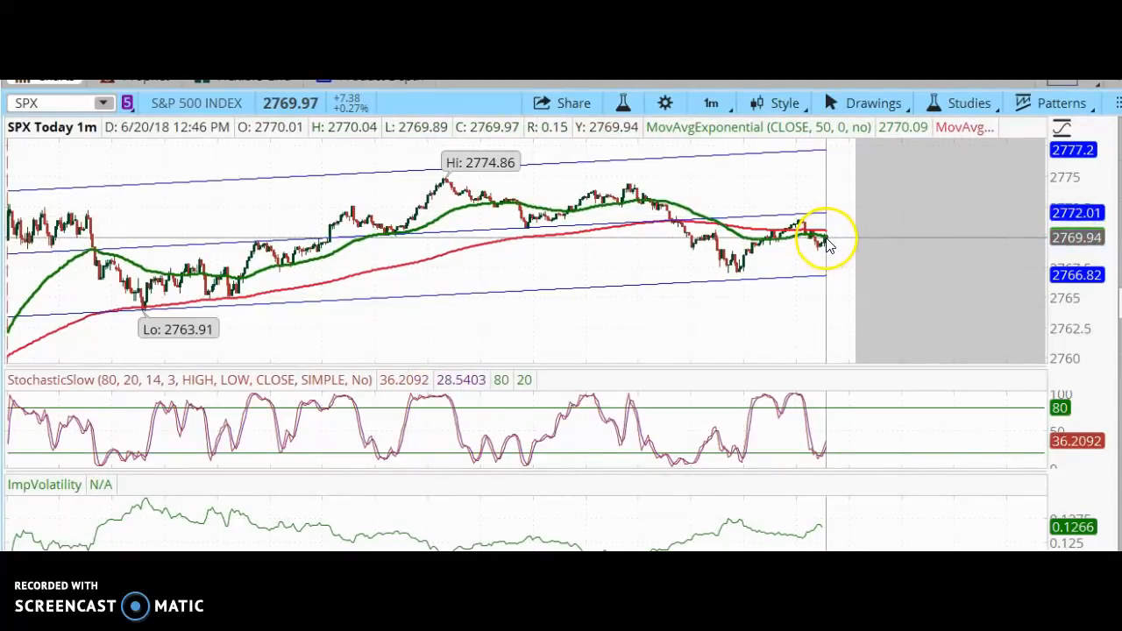
pyautogui.moveTo(837, 219)
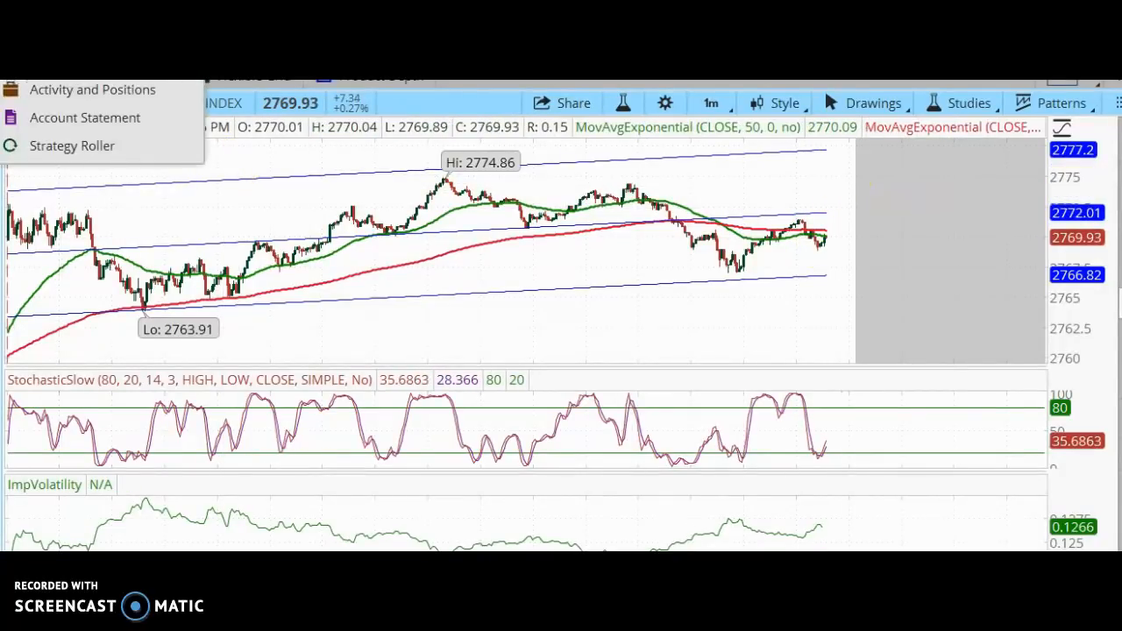
# Return to the Activity and Positions view of the 2775/2790 vertical
pyautogui.click(92, 90)
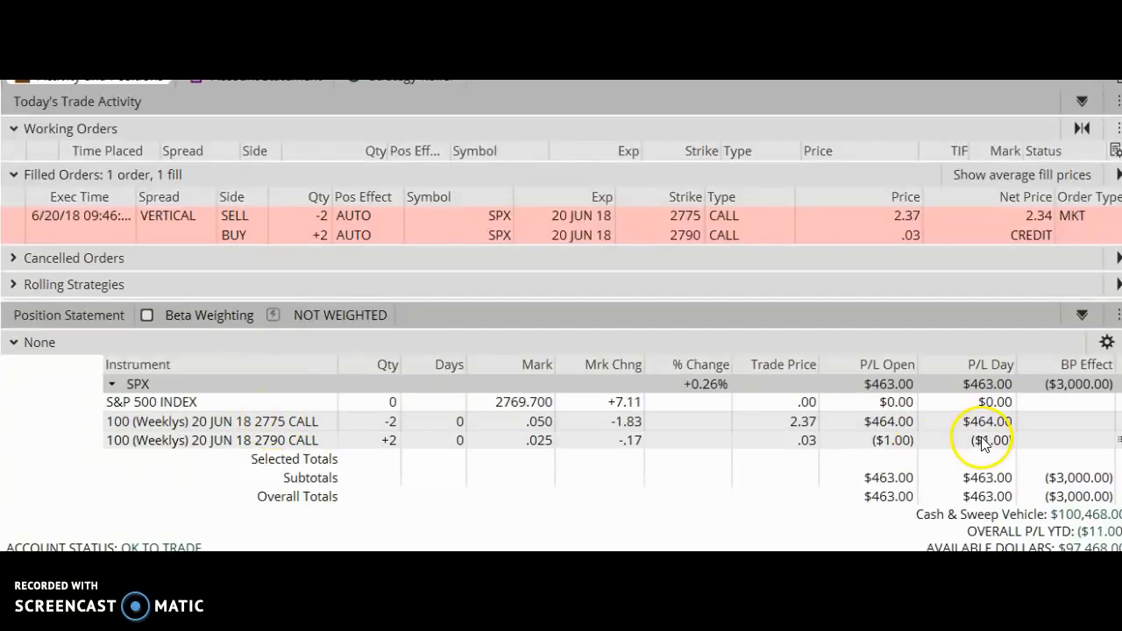
pyautogui.moveTo(500, 451)
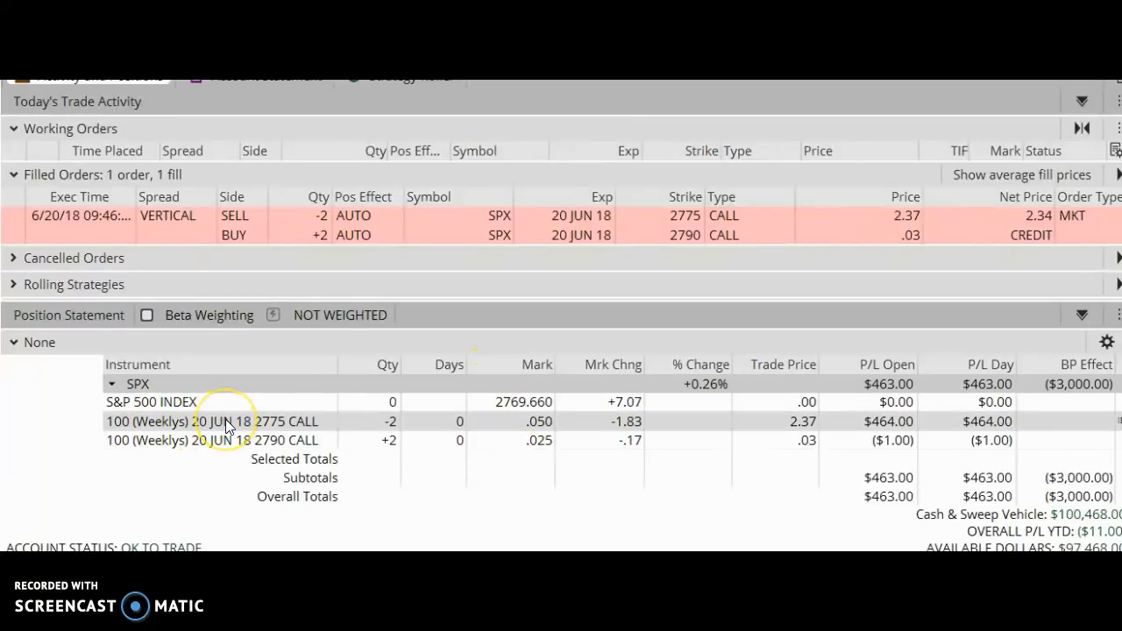
# Select the short 20 JUN 18 2775 call row and bring up its trade actions
pyautogui.click(215, 422)
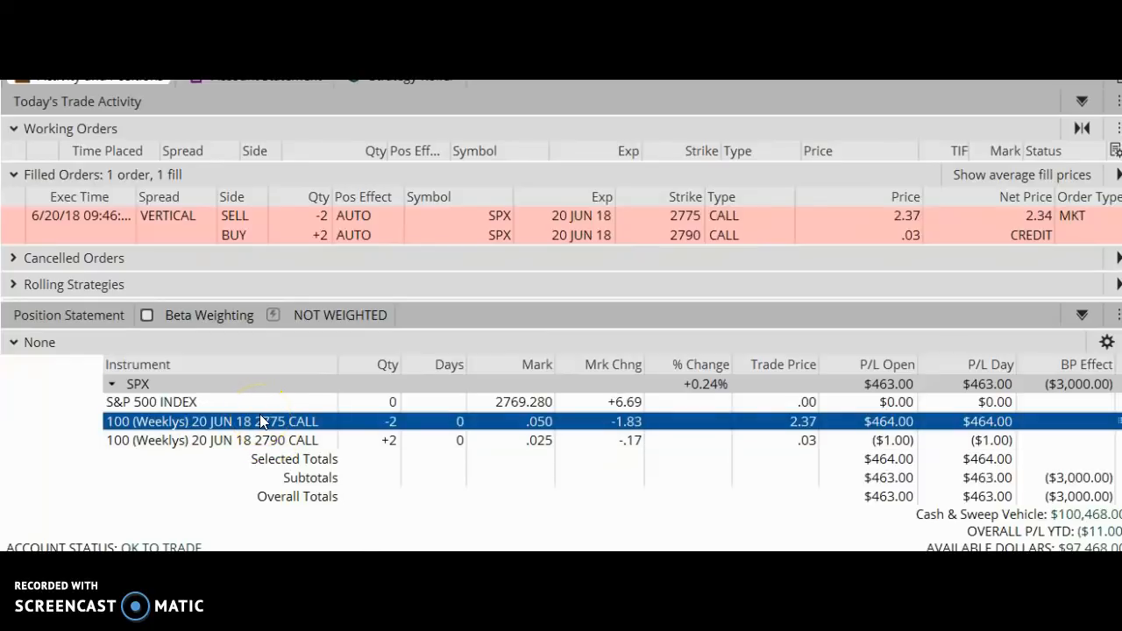
pyautogui.rightClick(210, 421)
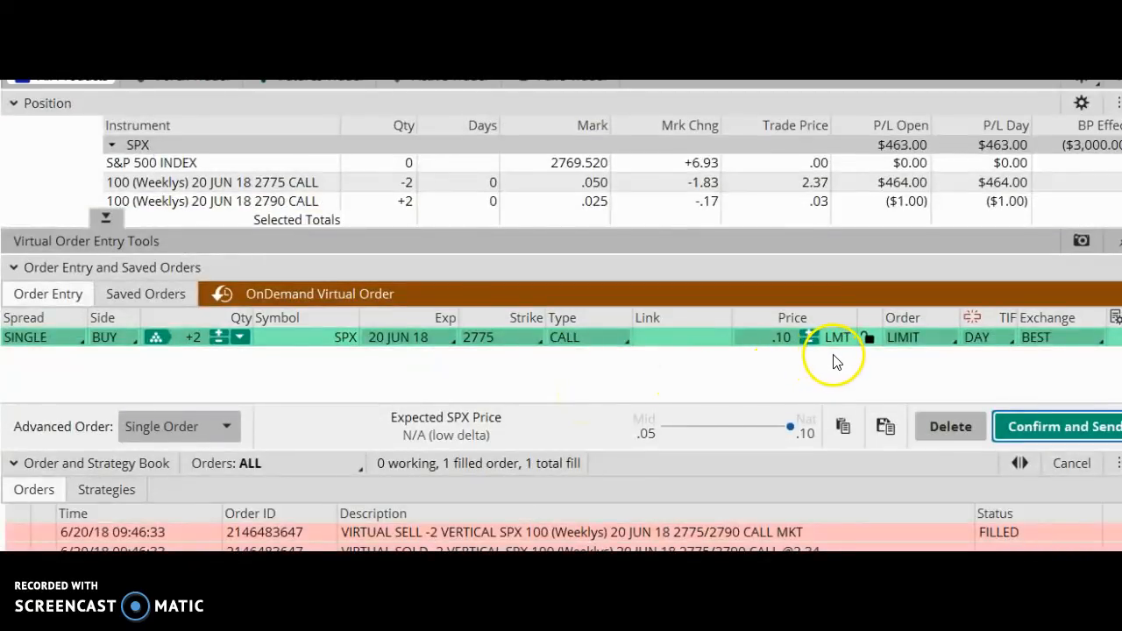
# Set the buy-to-close limit for the two 2775 calls to .05 and send the order
pyautogui.click(808, 343)
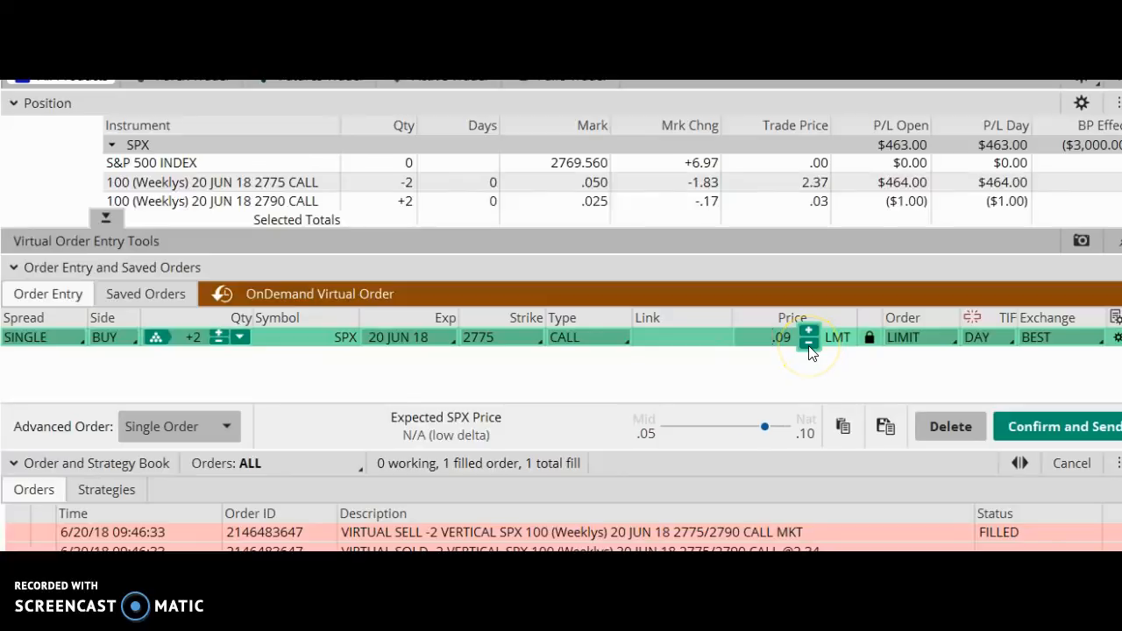
pyautogui.click(809, 344)
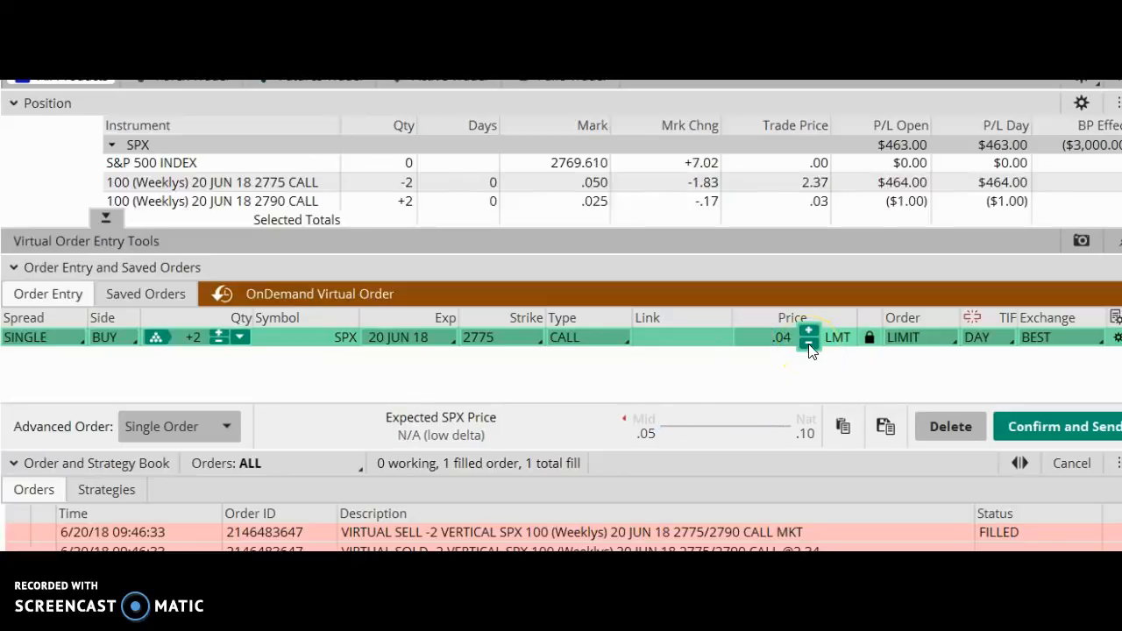
pyautogui.click(807, 332)
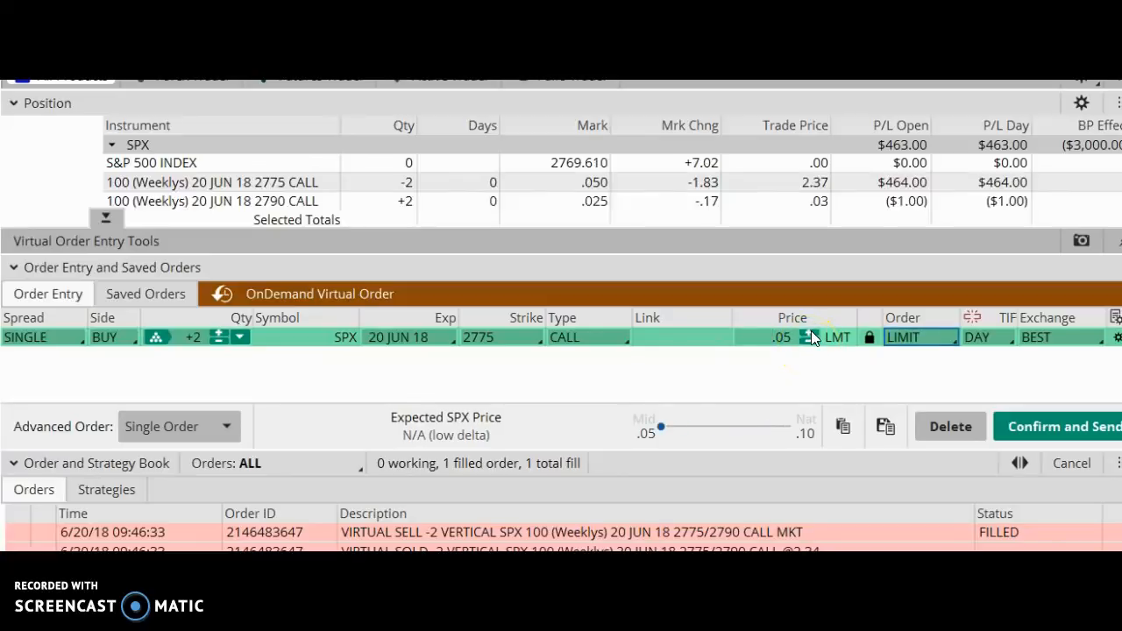
pyautogui.click(1061, 426)
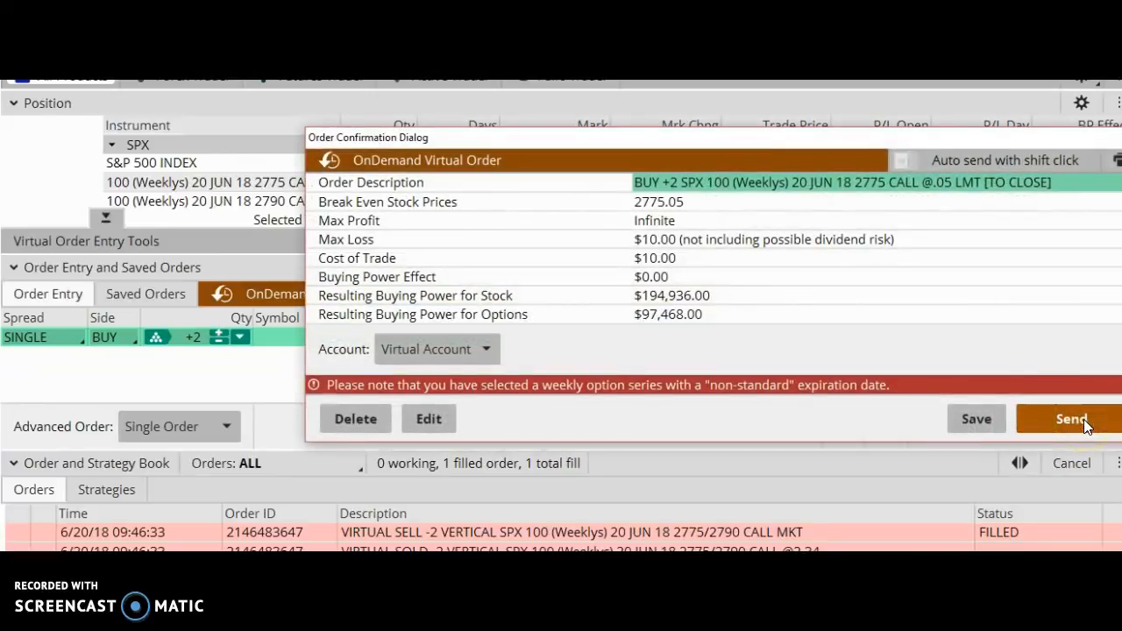
pyautogui.click(1071, 418)
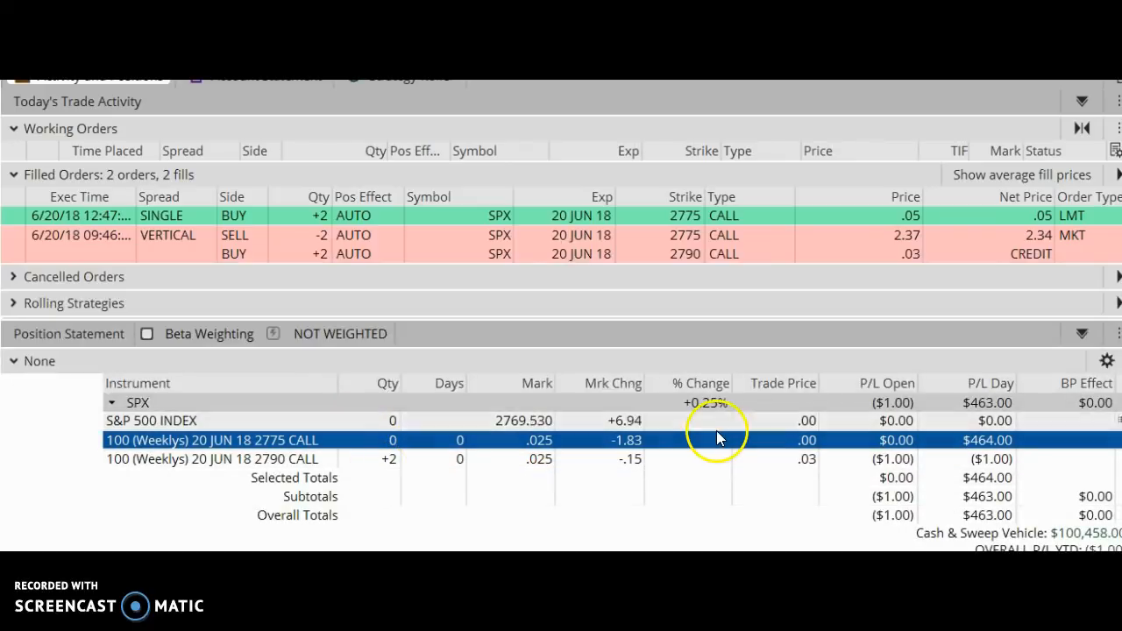
pyautogui.moveTo(1042, 253)
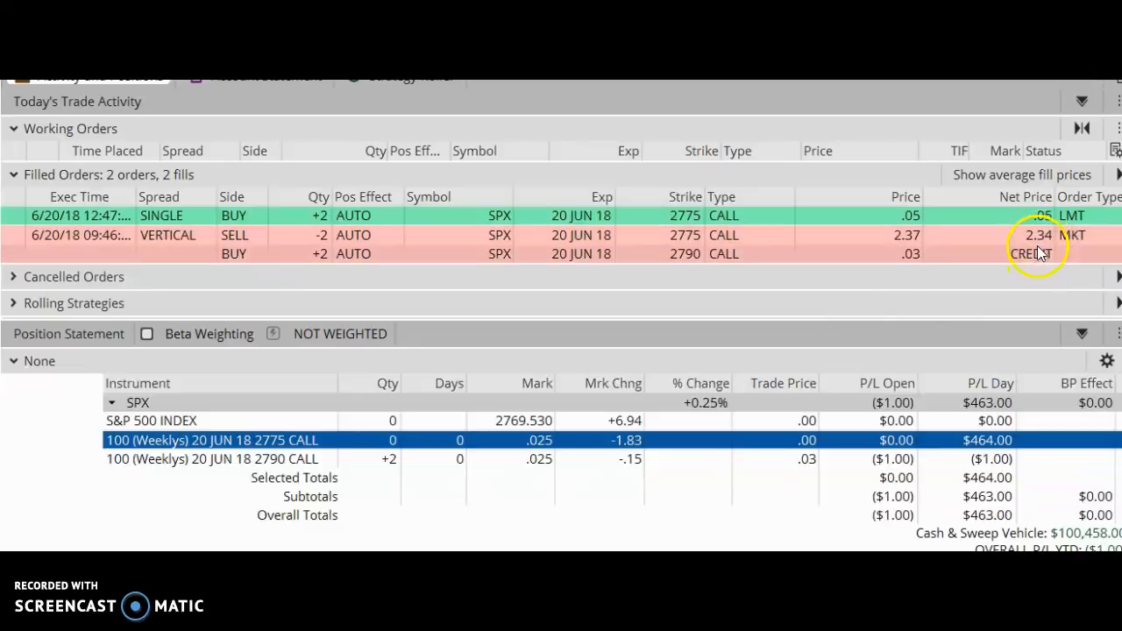